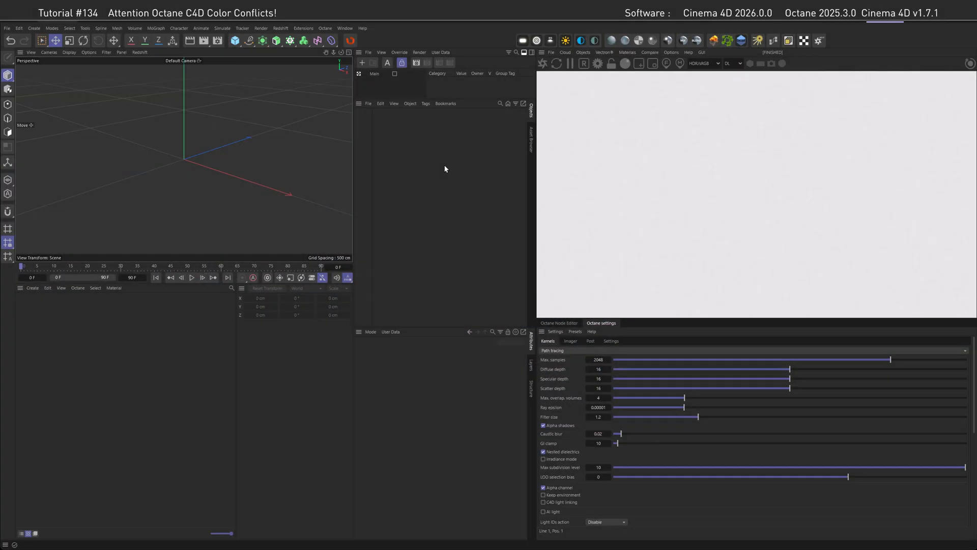
pyautogui.moveTo(446, 172)
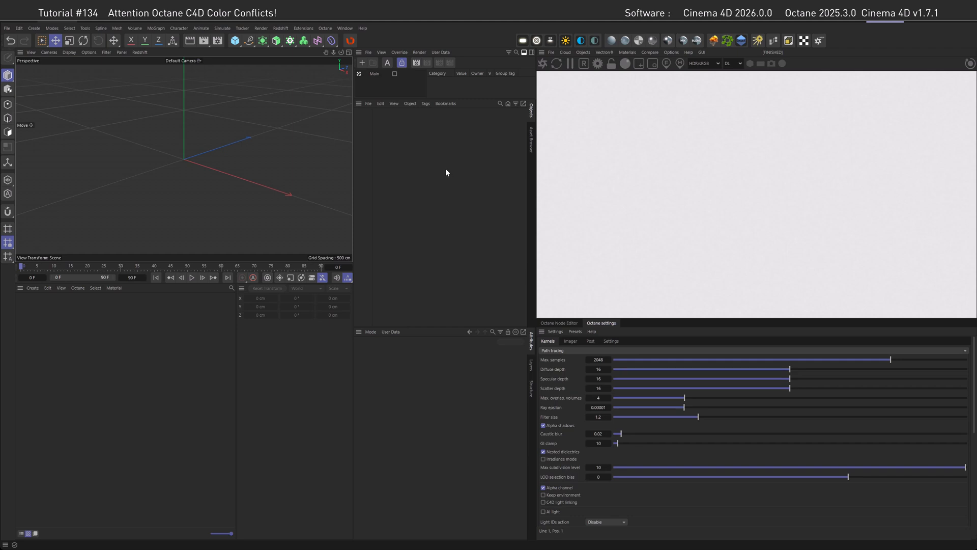
pyautogui.moveTo(678, 76)
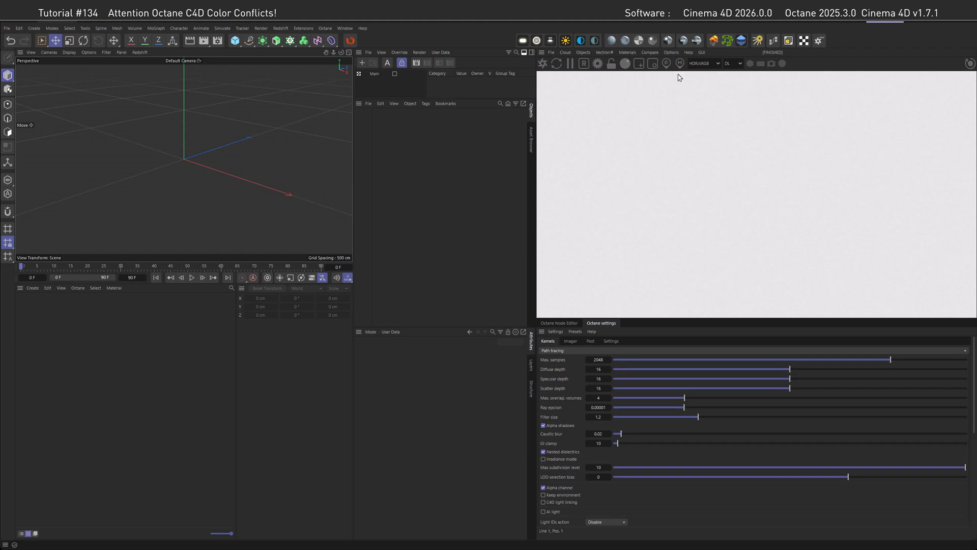
pyautogui.moveTo(473, 172)
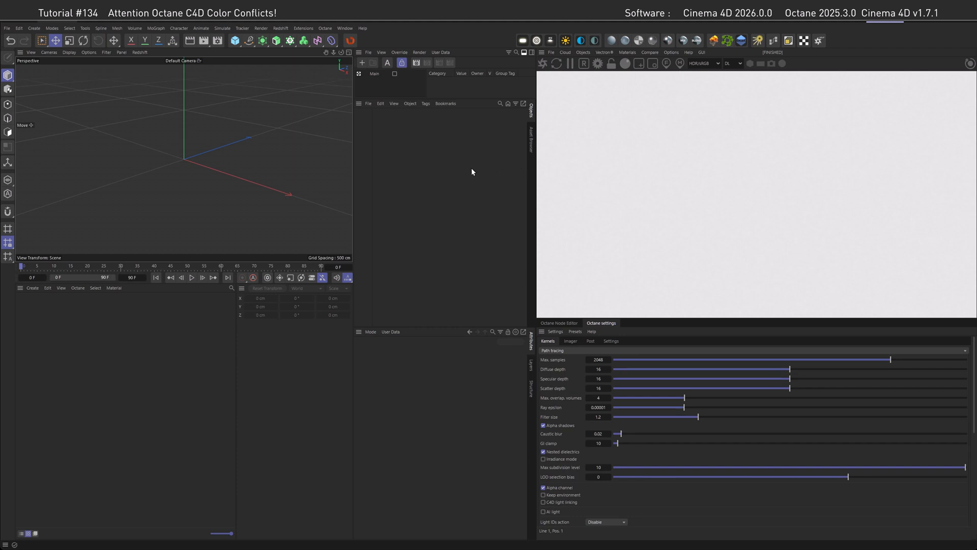
pyautogui.moveTo(469, 173)
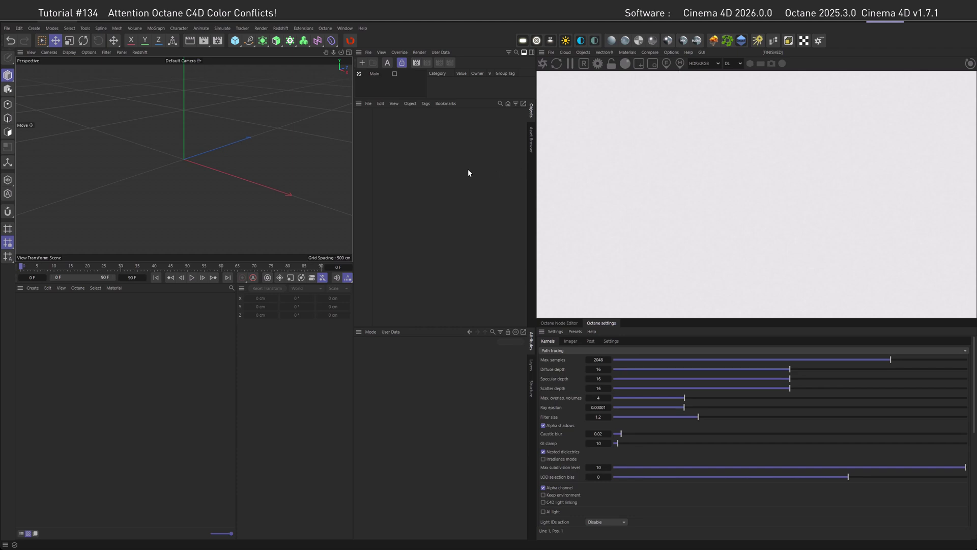
# Add a cube and assign it a new Octane Glossy material
pyautogui.click(234, 40)
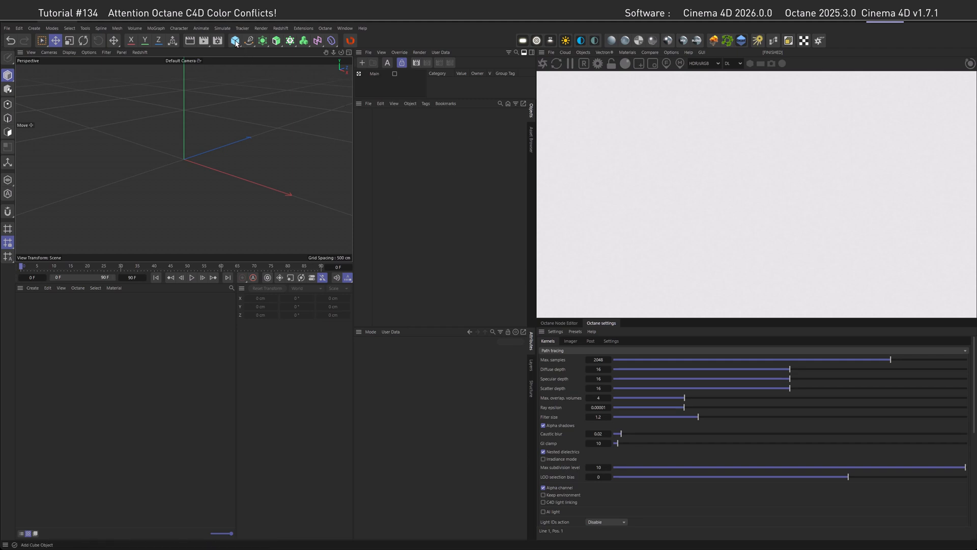
pyautogui.click(233, 41)
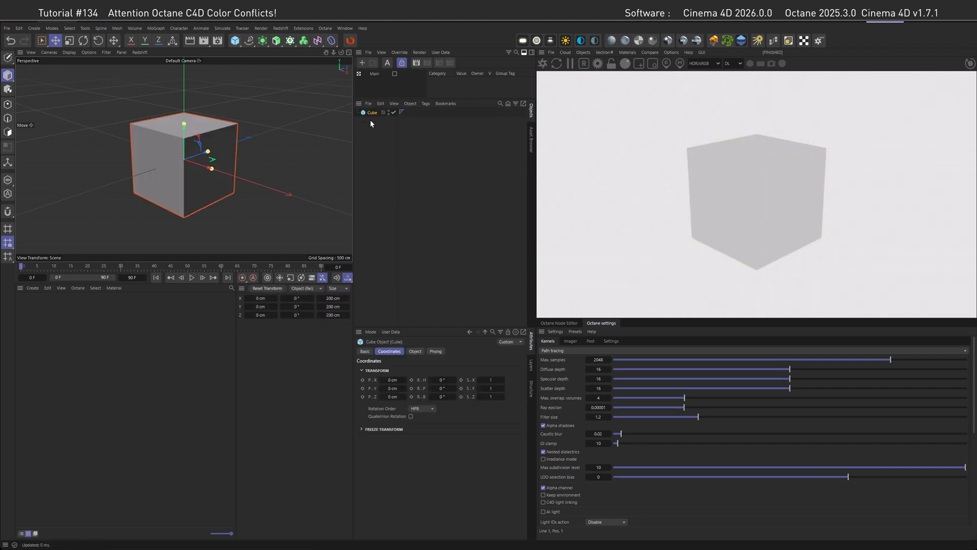
pyautogui.click(627, 52)
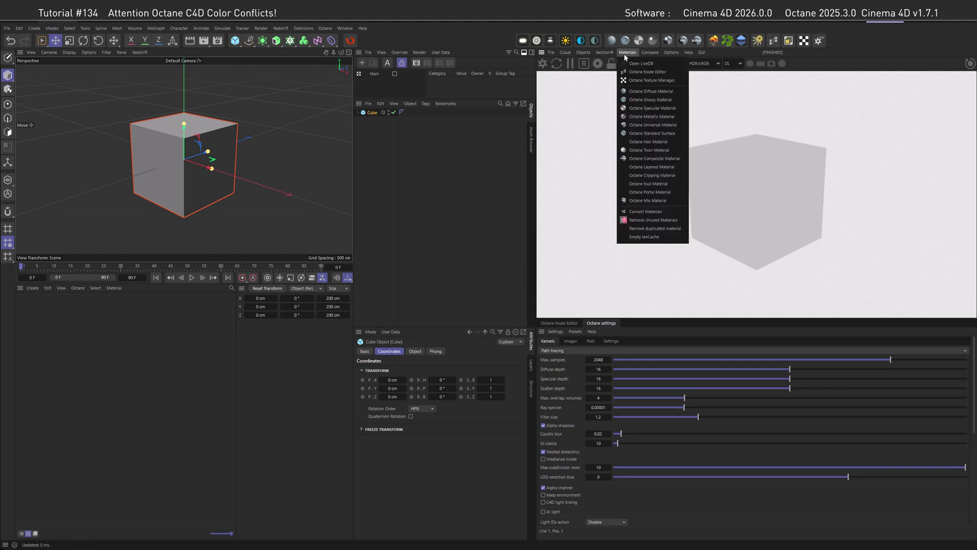
pyautogui.moveTo(651, 99)
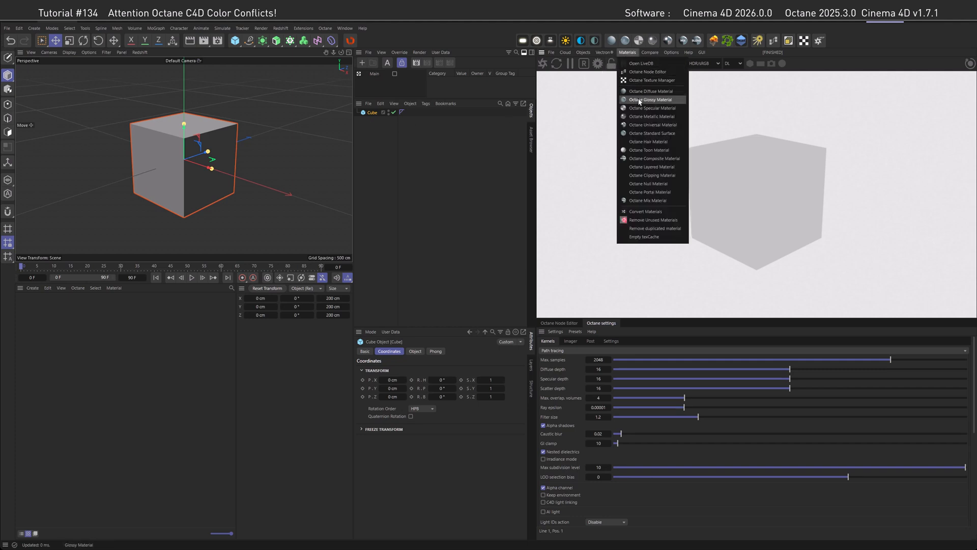
pyautogui.click(649, 100)
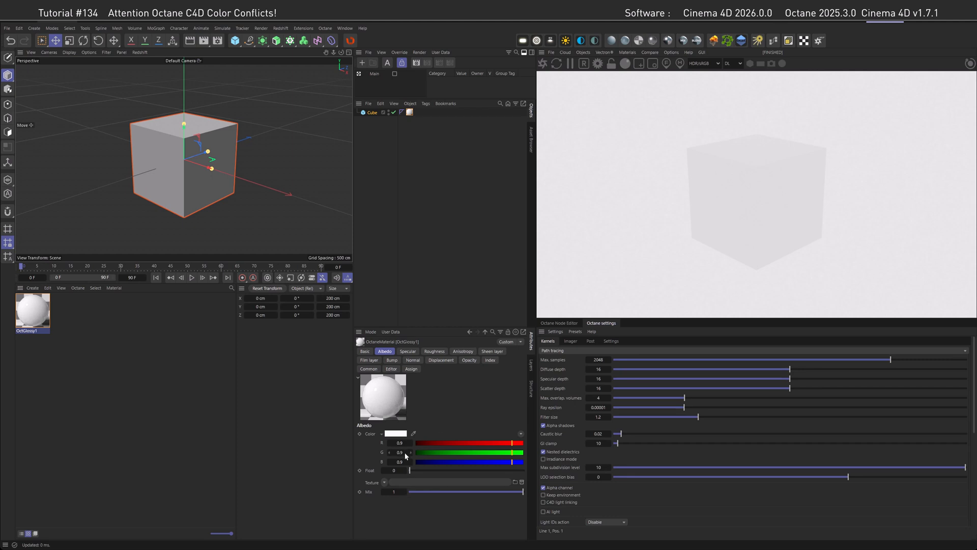
# Try red shades for the glossy albedo colour, then settle on blue-violet
pyautogui.click(396, 433)
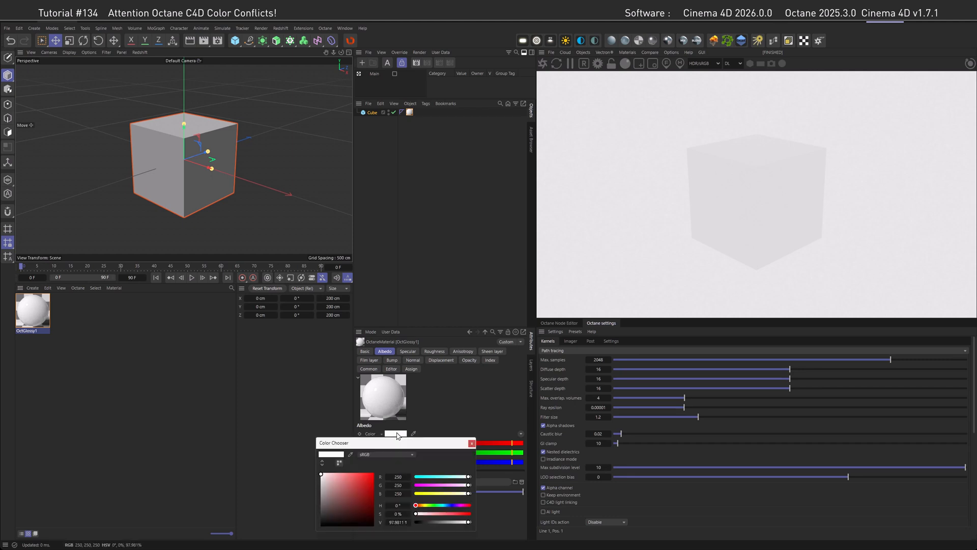
pyautogui.click(373, 472)
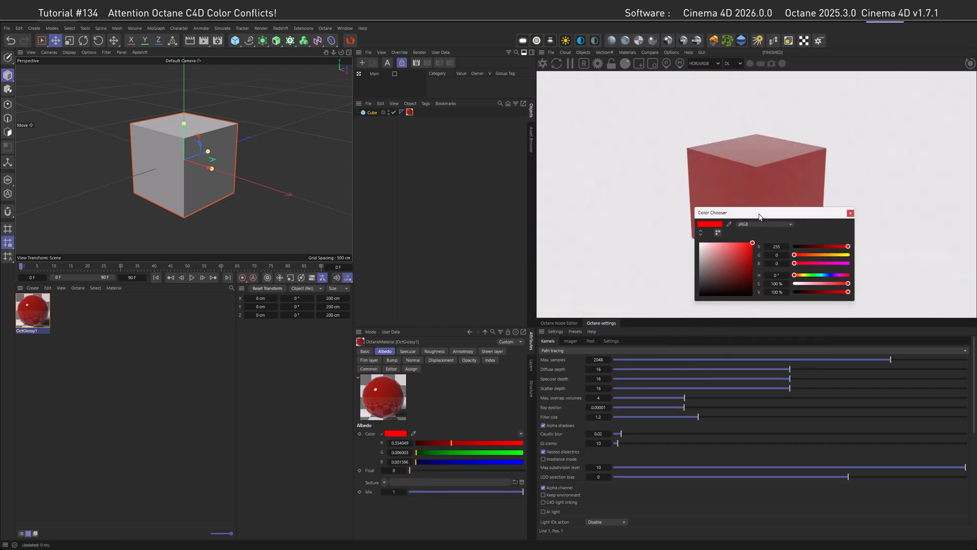
pyautogui.moveTo(759, 212); pyautogui.dragTo(759, 215)
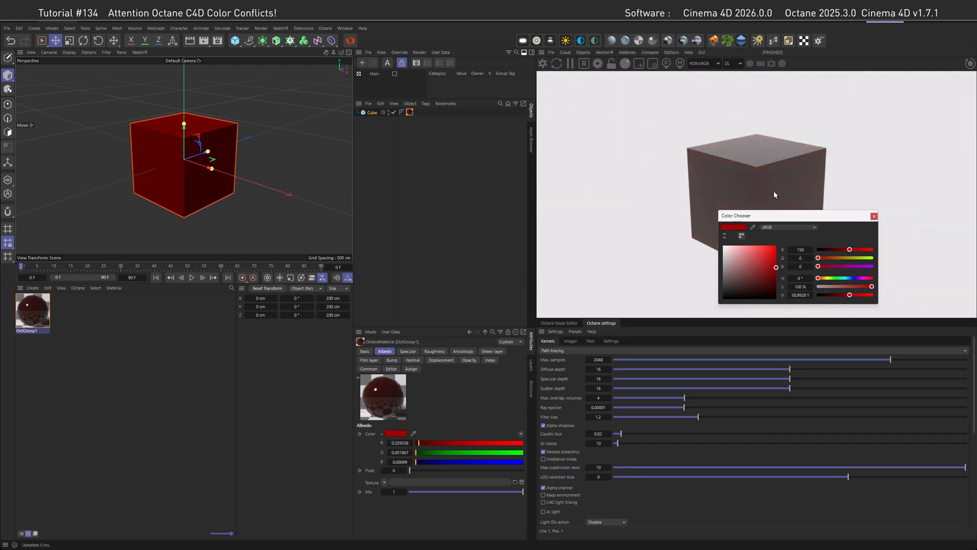
pyautogui.click(761, 267)
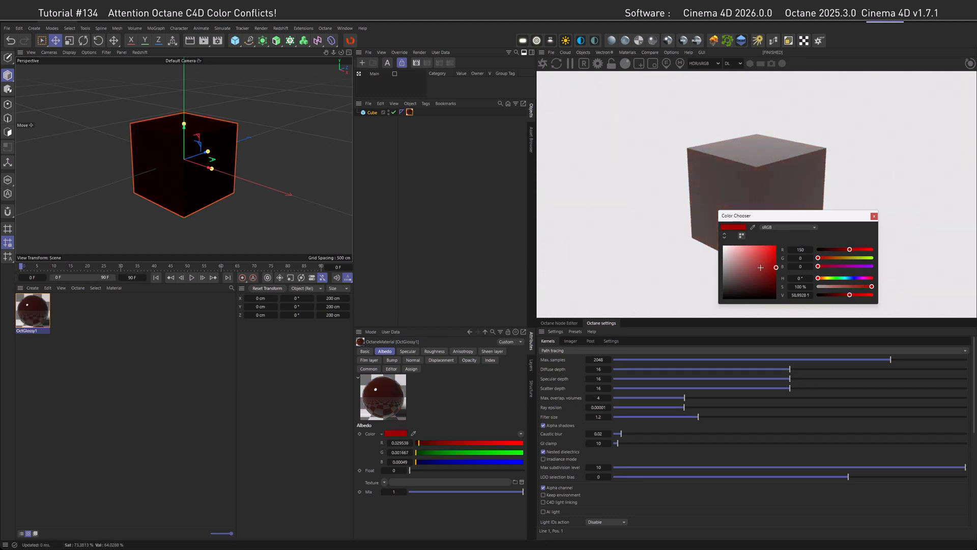
pyautogui.click(754, 265)
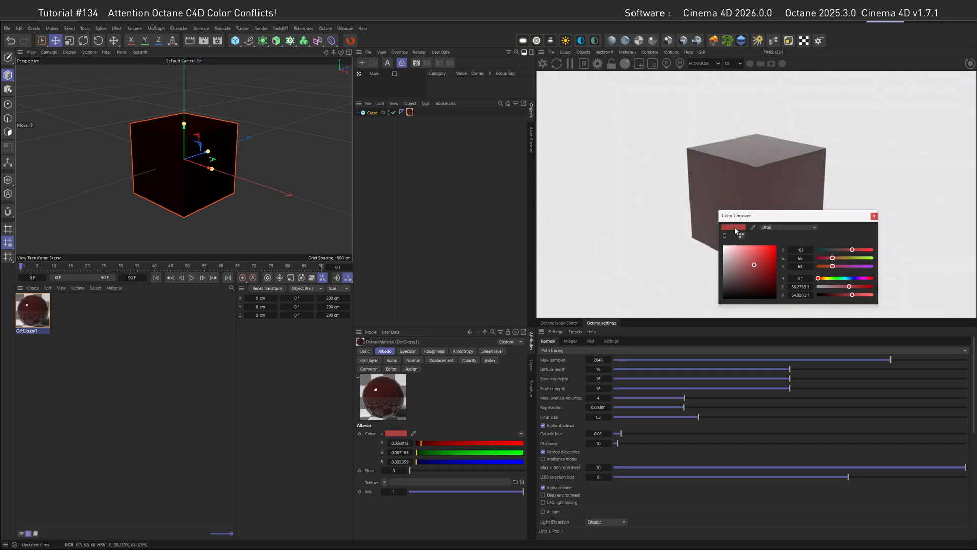
pyautogui.moveTo(736, 193)
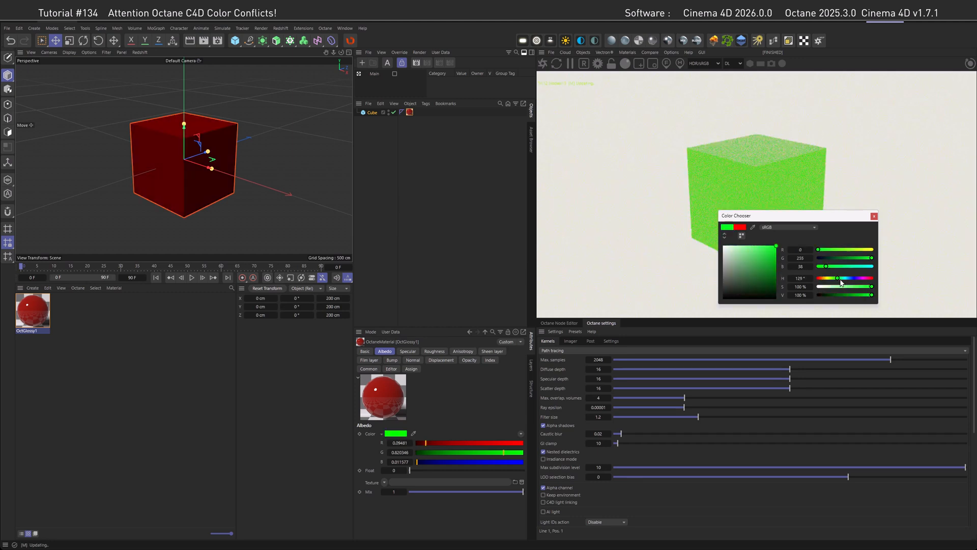
pyautogui.moveTo(838, 278); pyautogui.dragTo(860, 278)
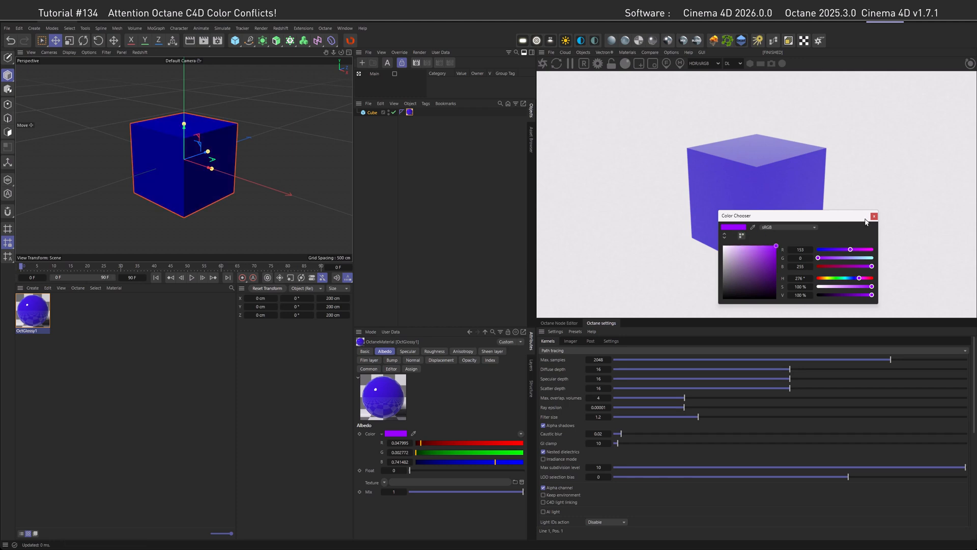
pyautogui.click(874, 216)
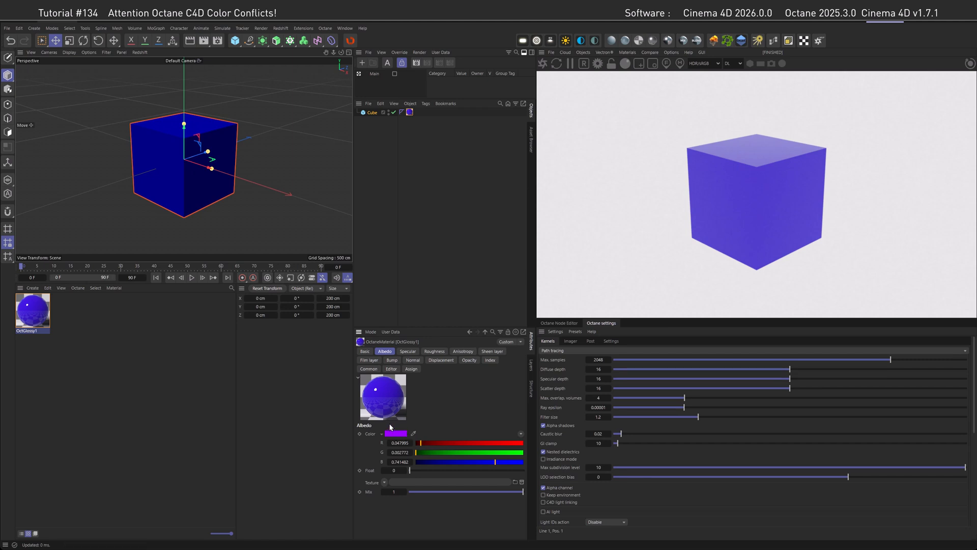
pyautogui.moveTo(380, 452)
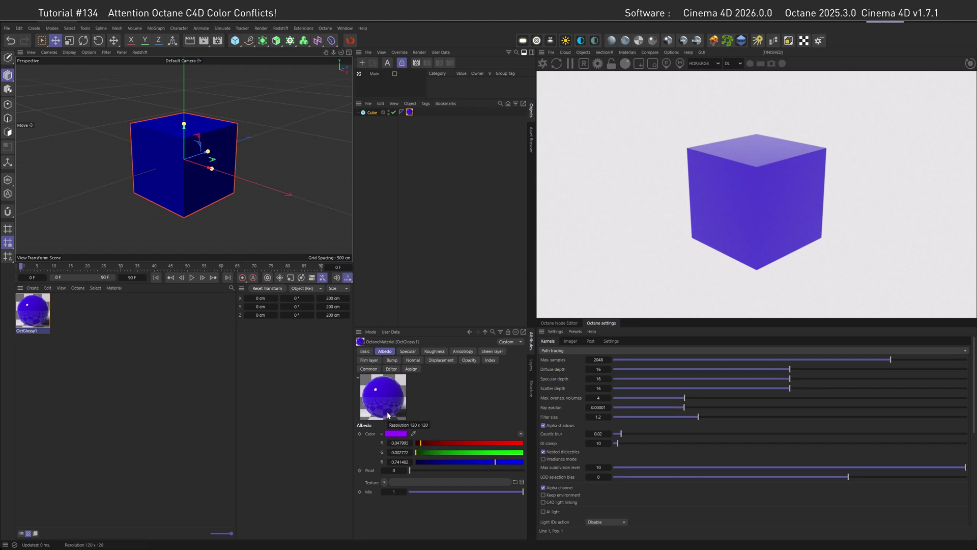
pyautogui.moveTo(393, 413)
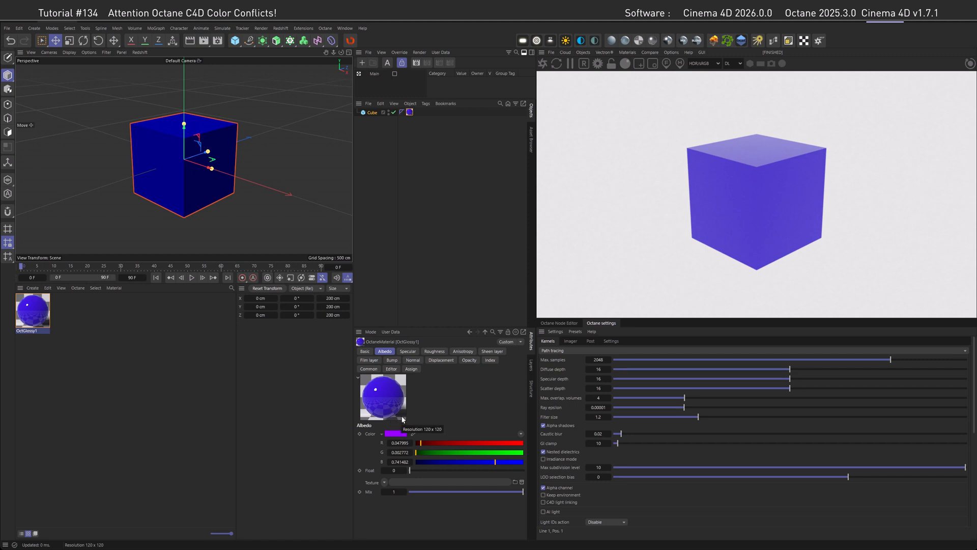
pyautogui.moveTo(421, 416)
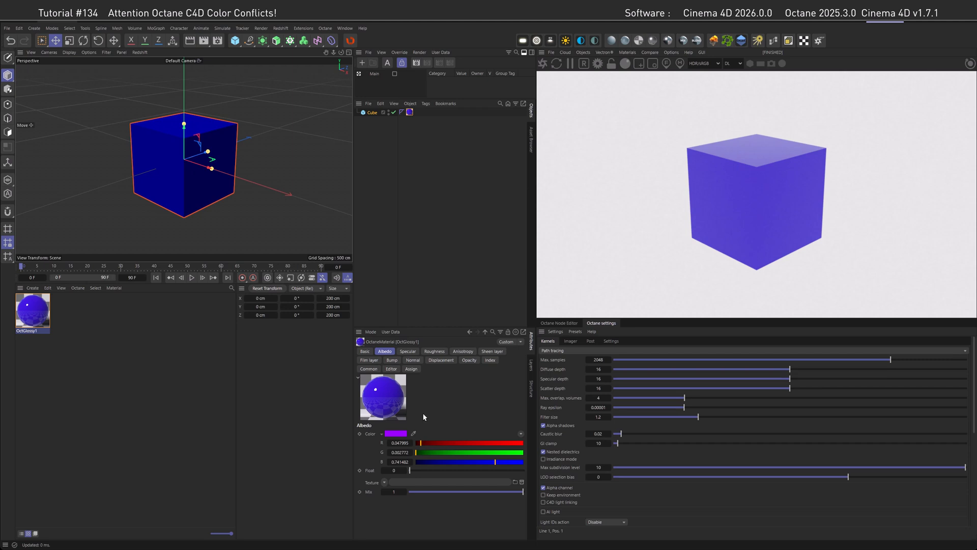
pyautogui.moveTo(426, 416)
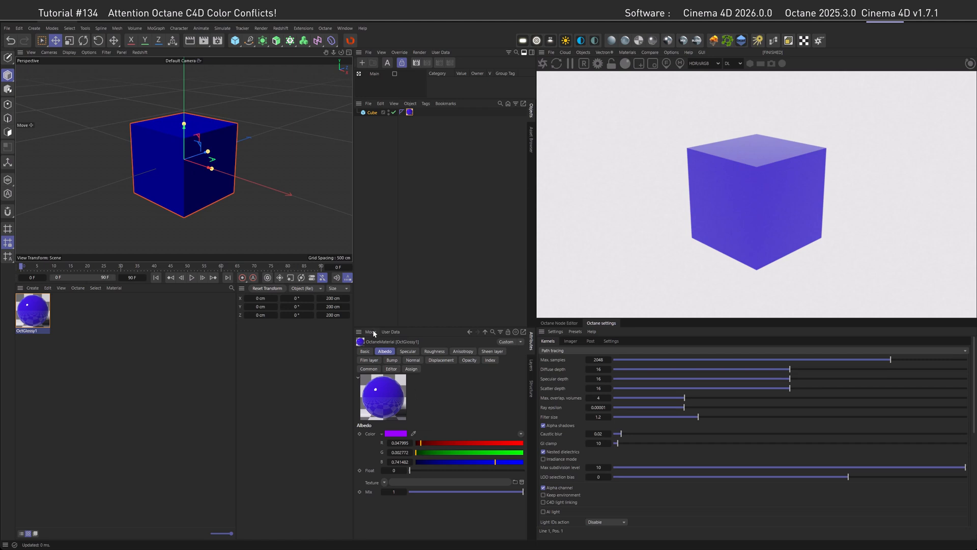
# Show the scene's Project Settings Color Management tab with its ACEScg render space
pyautogui.click(370, 332)
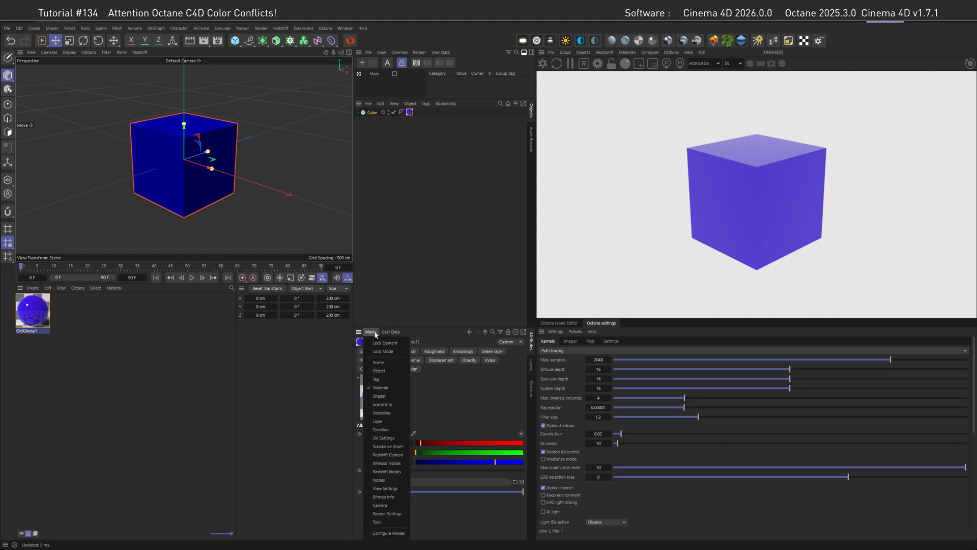
pyautogui.click(379, 361)
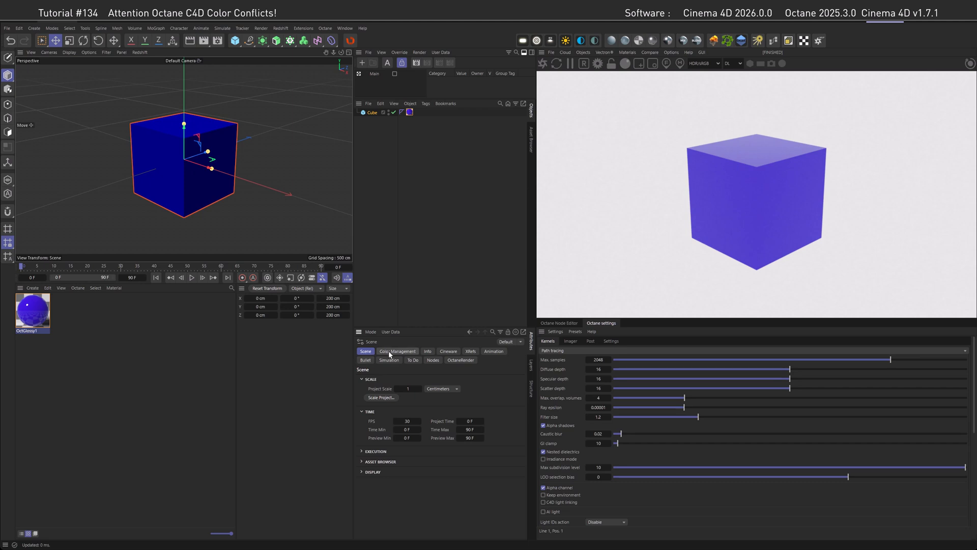
pyautogui.click(397, 350)
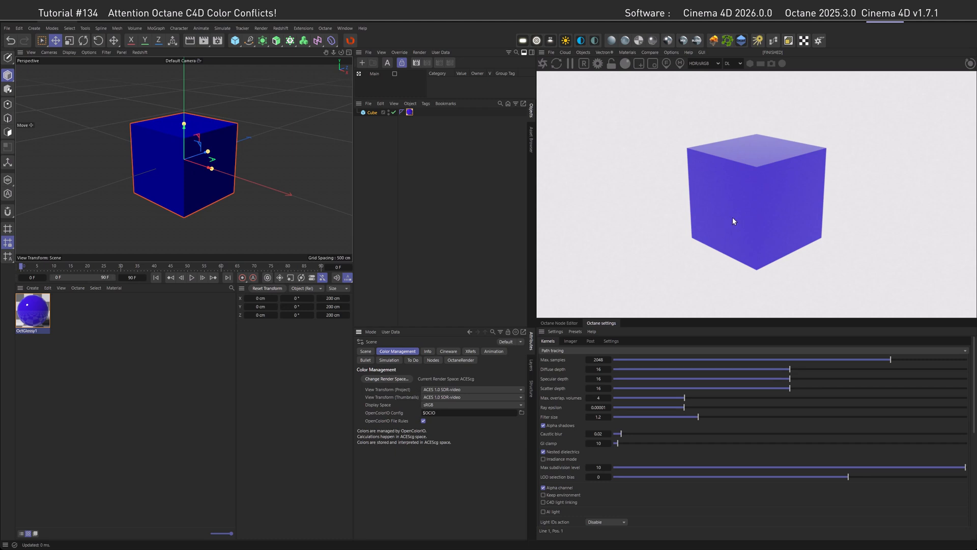
pyautogui.moveTo(758, 219)
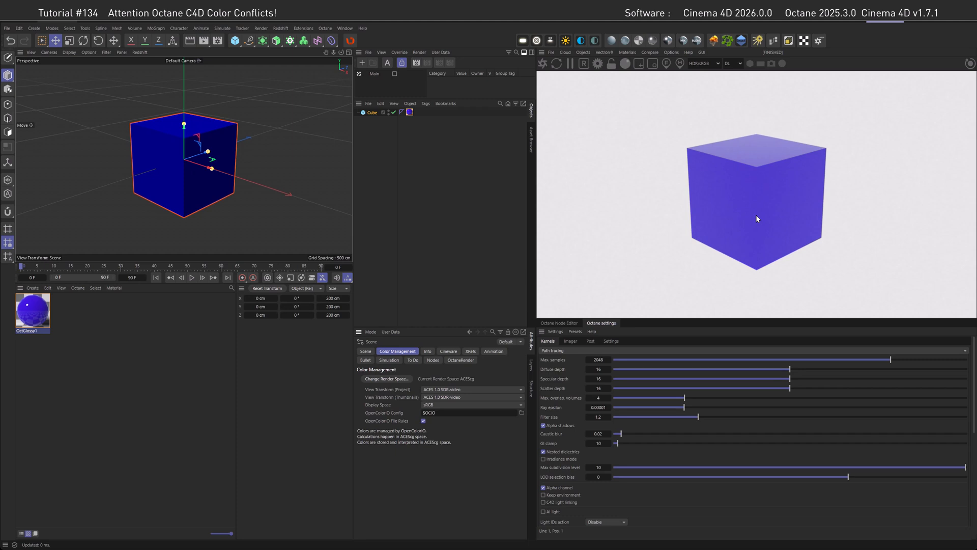
pyautogui.moveTo(760, 210)
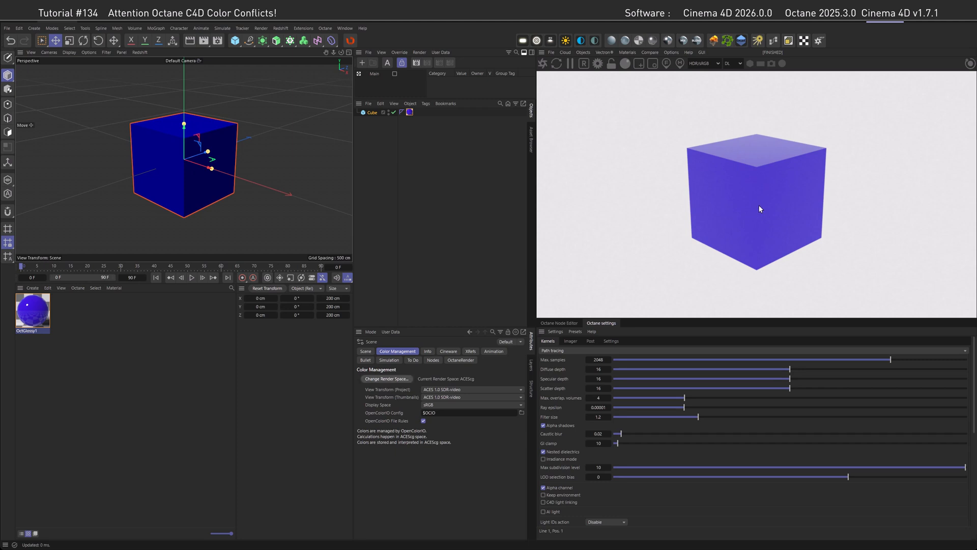
pyautogui.moveTo(764, 209)
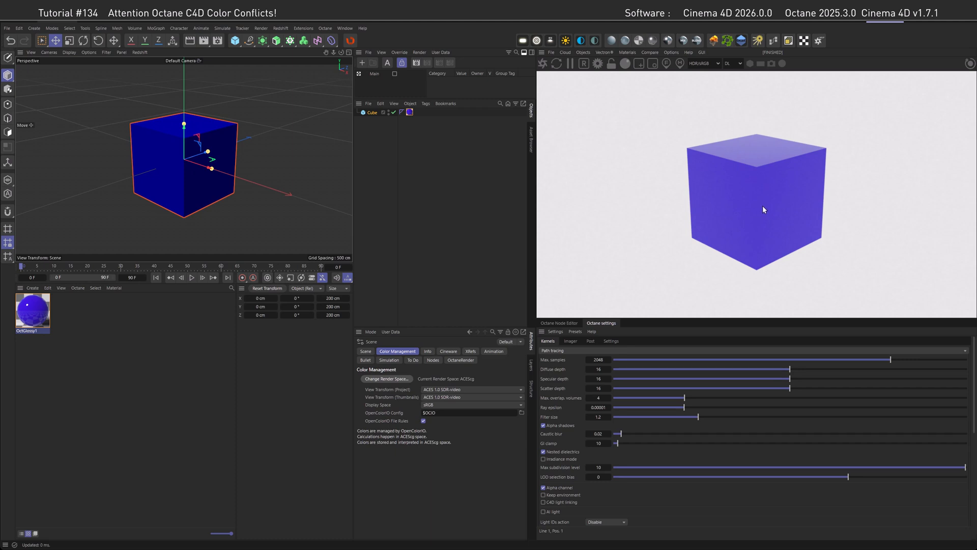
pyautogui.moveTo(761, 207)
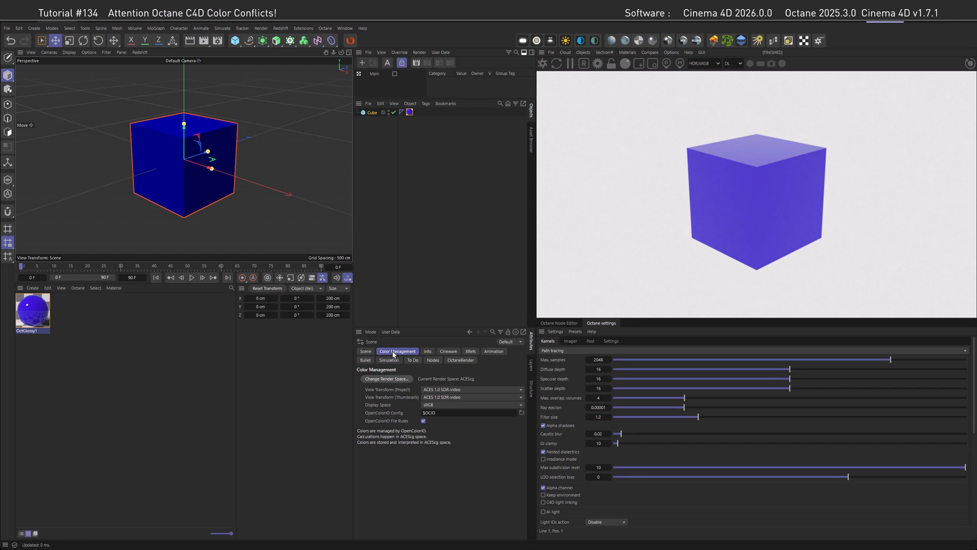
pyautogui.click(371, 332)
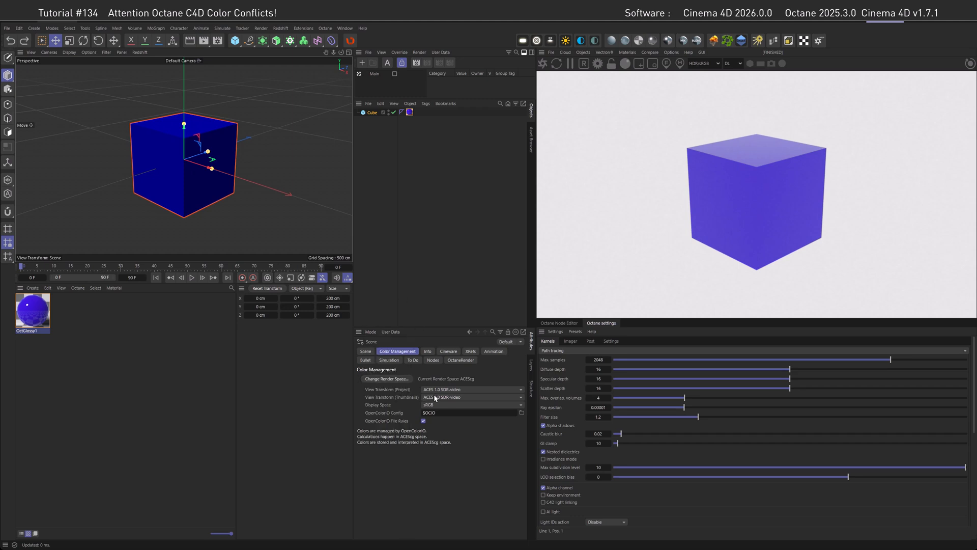
# Convert the render space to Legacy sRGB linear workflow, then select the OctGlossy material
pyautogui.click(387, 379)
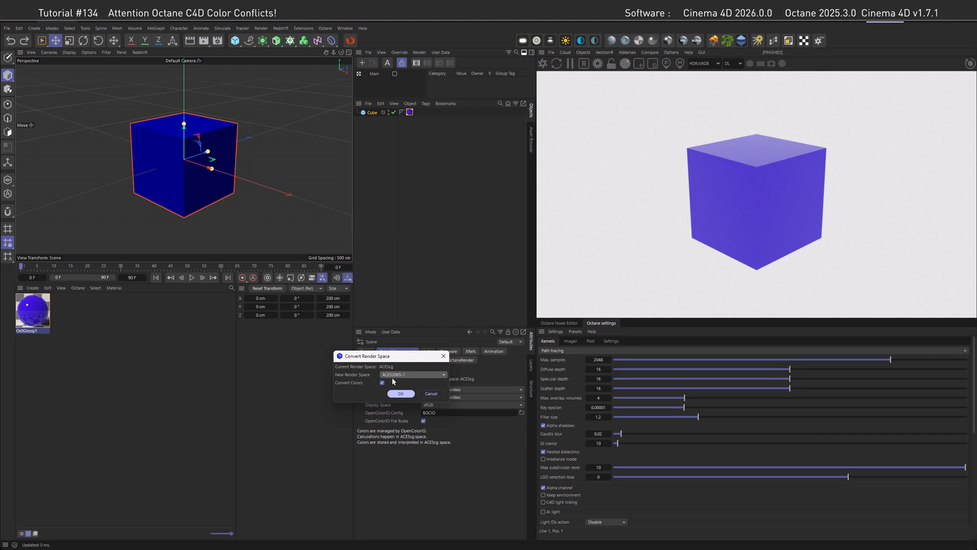
pyautogui.click(442, 374)
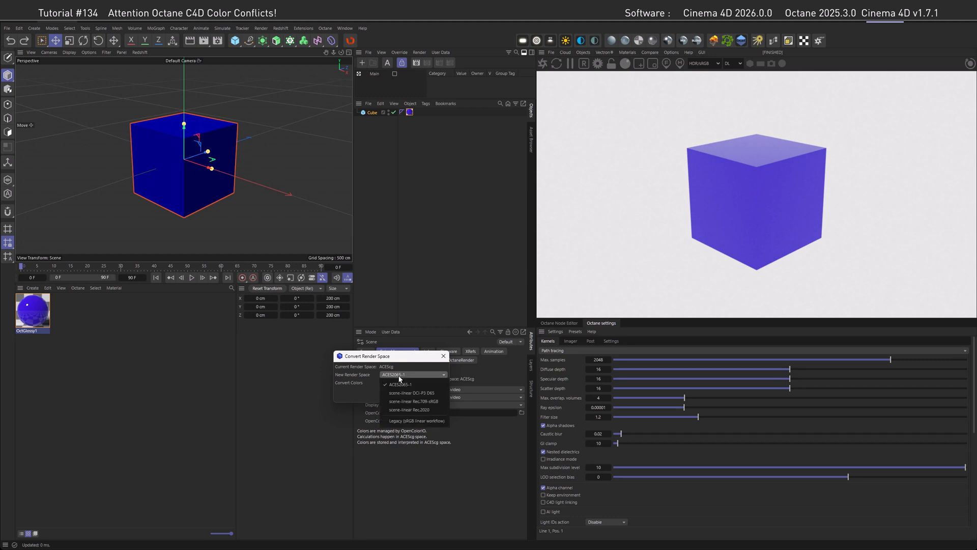
pyautogui.moveTo(401, 422)
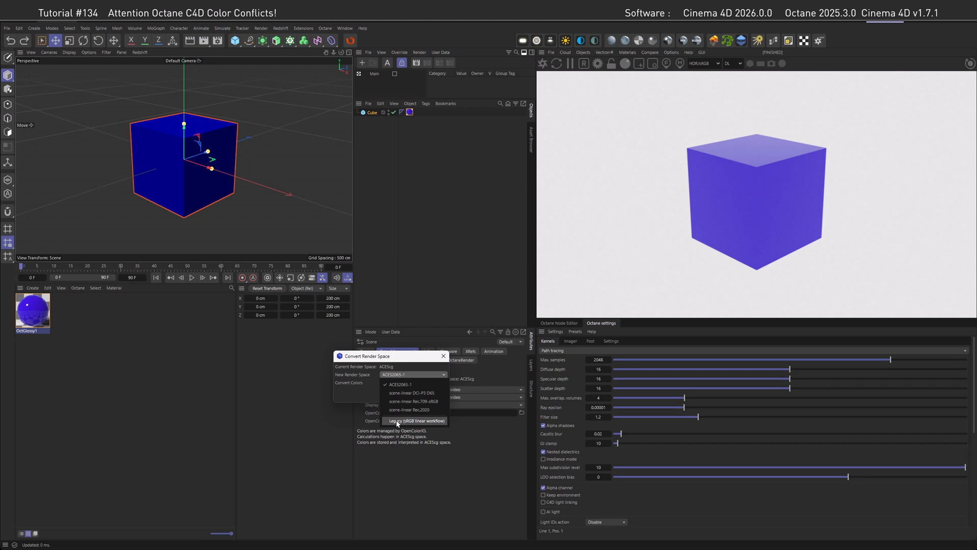
pyautogui.click(417, 420)
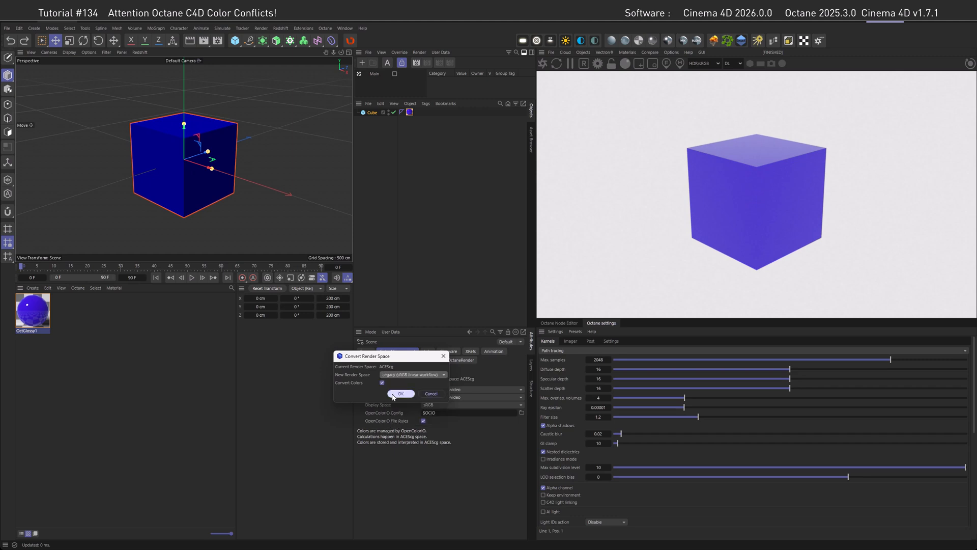
pyautogui.click(401, 394)
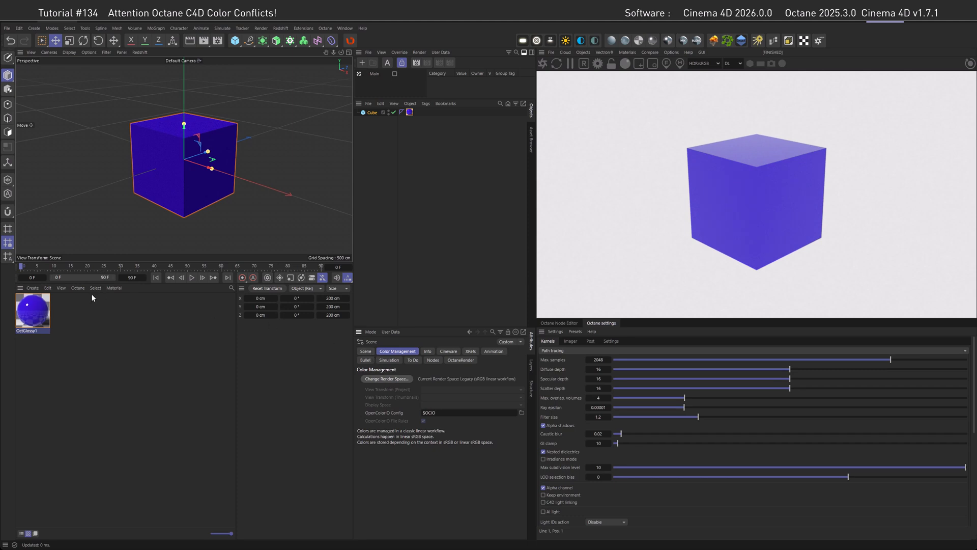
pyautogui.click(31, 311)
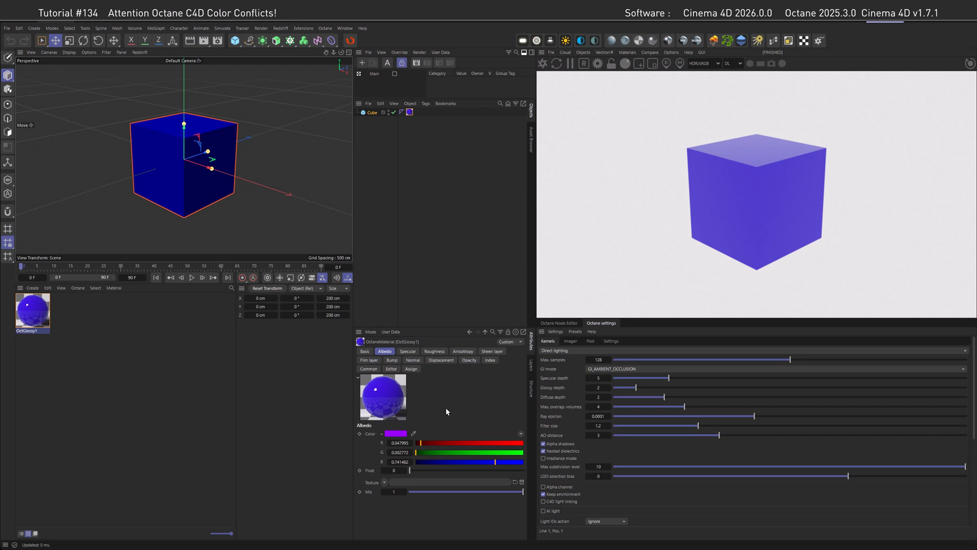
pyautogui.moveTo(466, 418)
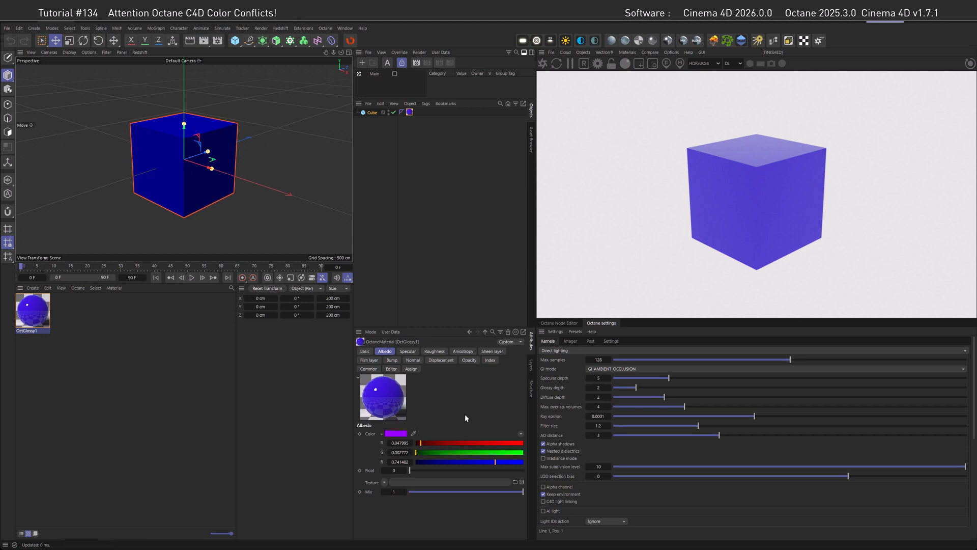
# Reapply Legacy sRGB linear workflow render space with Convert Colors unchecked
pyautogui.click(371, 332)
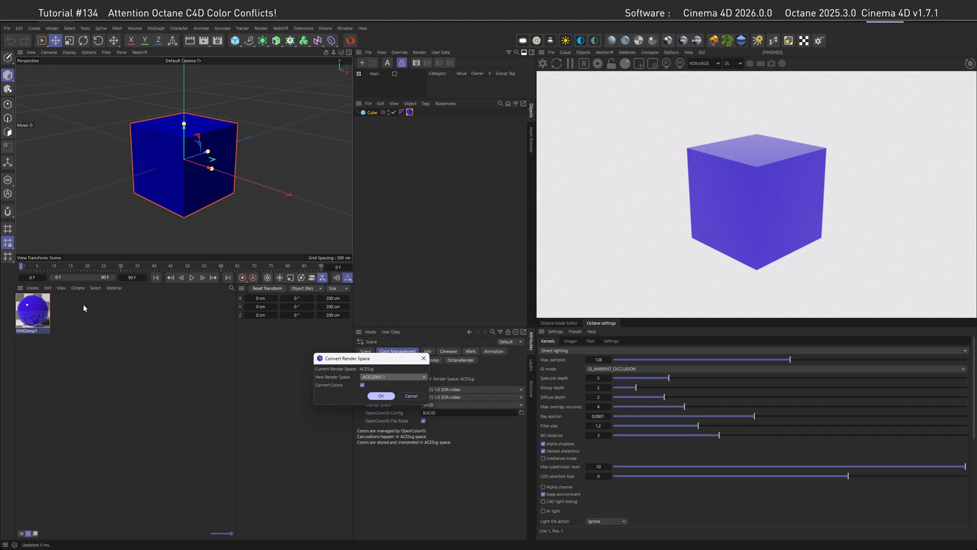
pyautogui.moveTo(716, 218)
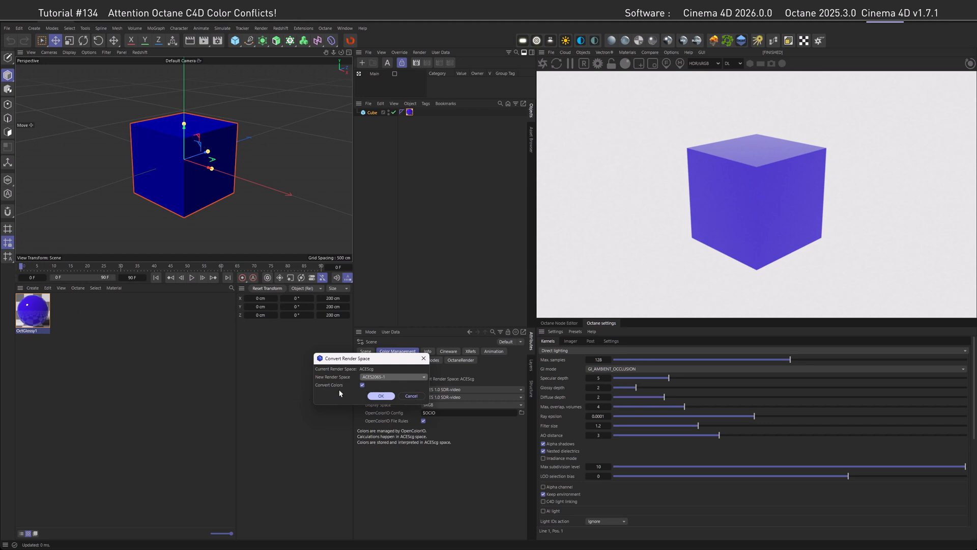
pyautogui.click(423, 376)
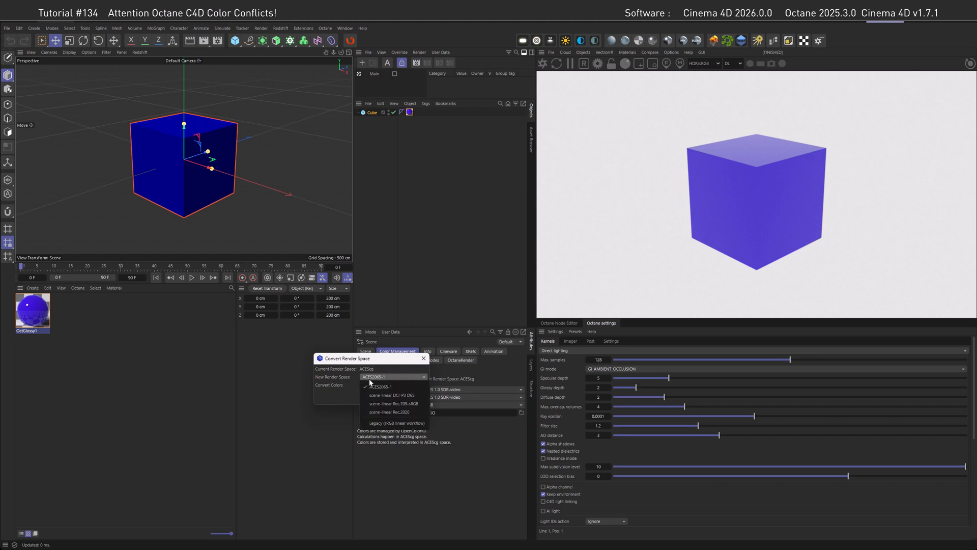
pyautogui.click(395, 423)
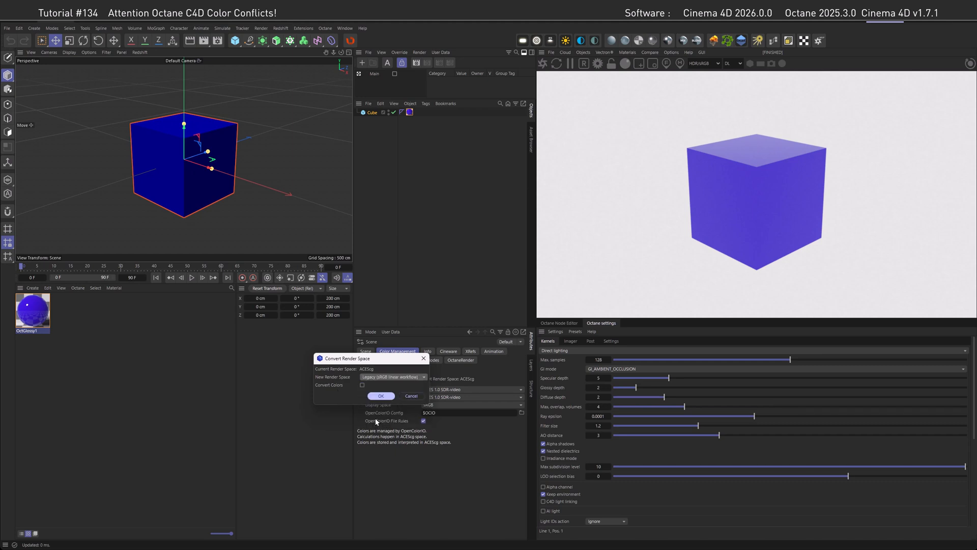
pyautogui.click(380, 395)
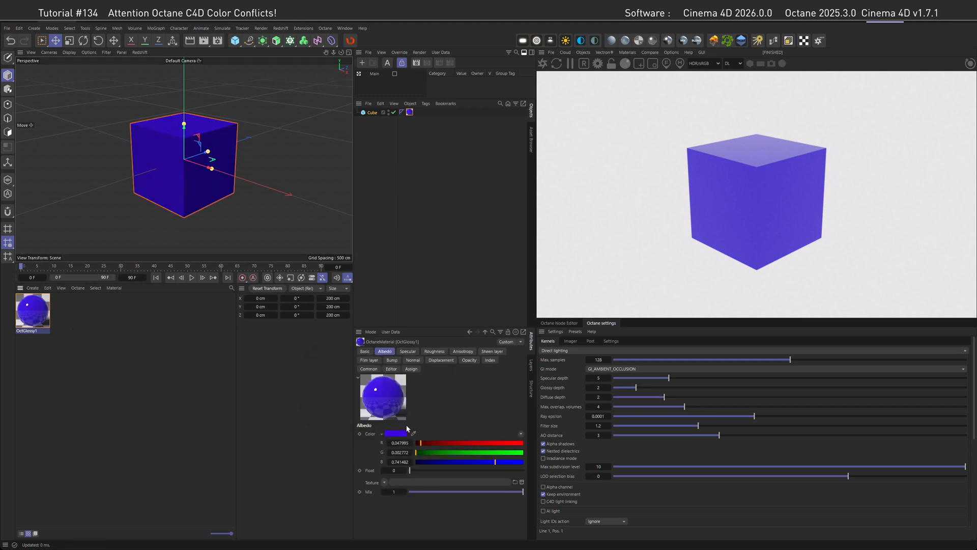
pyautogui.moveTo(770, 195)
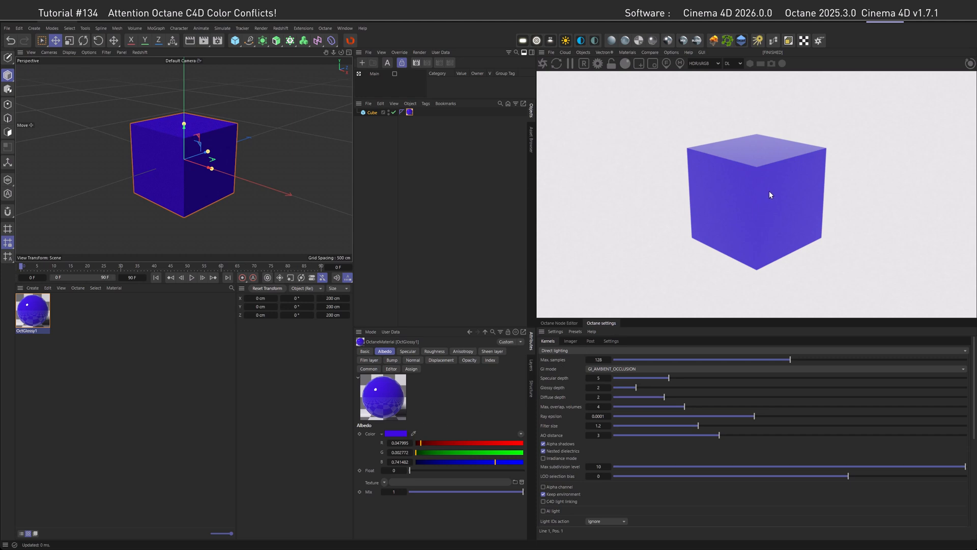
pyautogui.moveTo(773, 194)
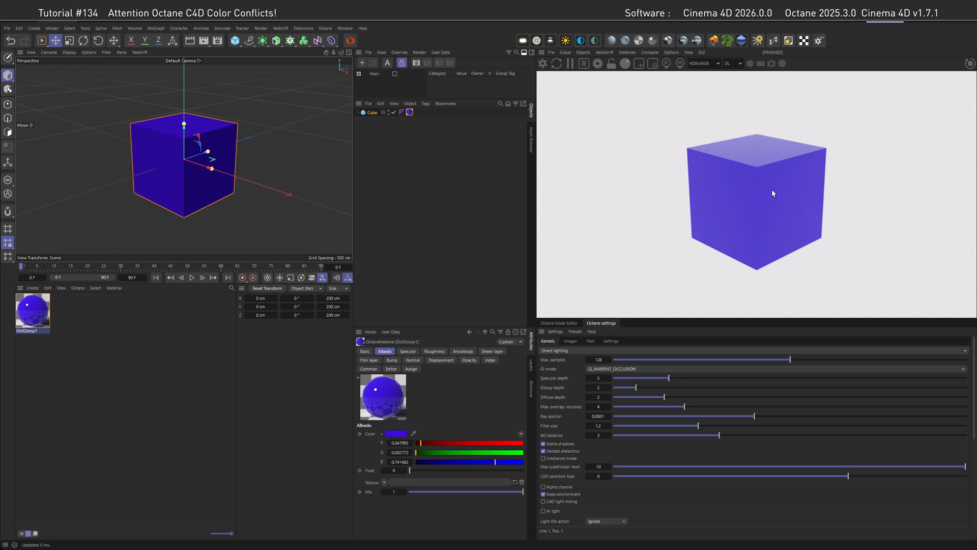
pyautogui.moveTo(753, 201)
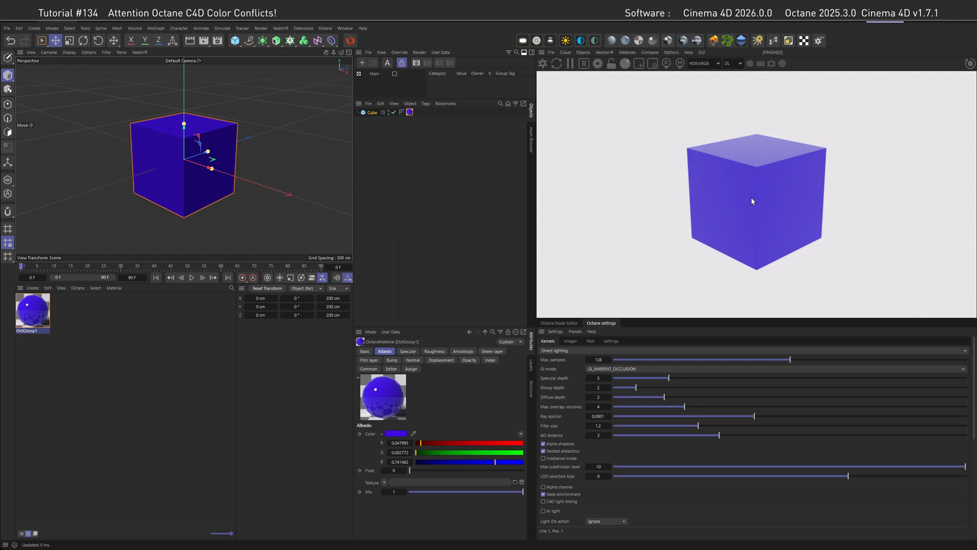
pyautogui.moveTo(767, 186)
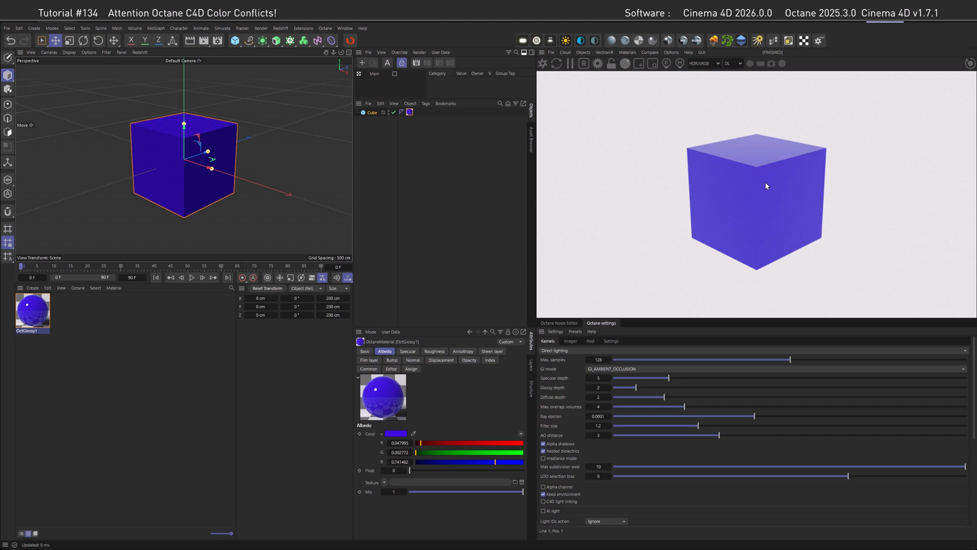
pyautogui.moveTo(729, 175)
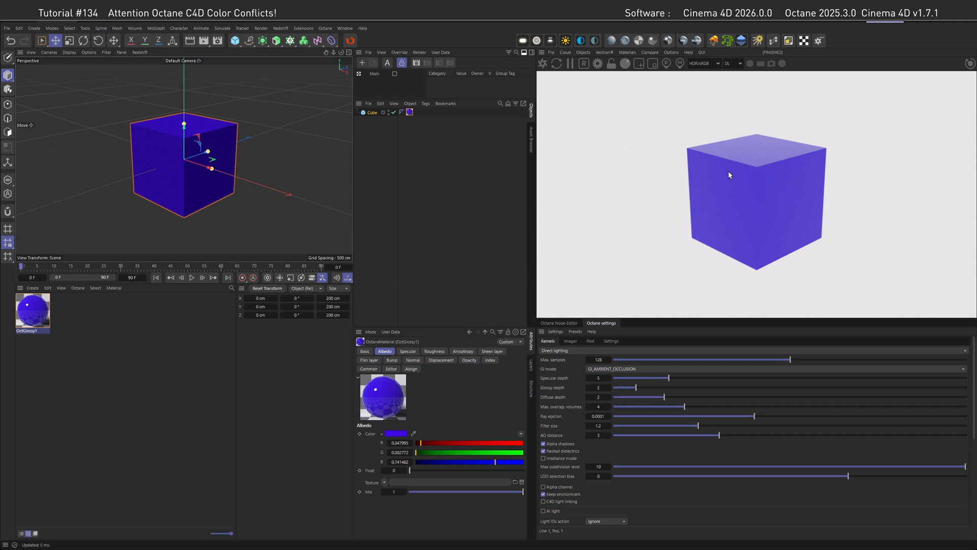
pyautogui.moveTo(750, 193)
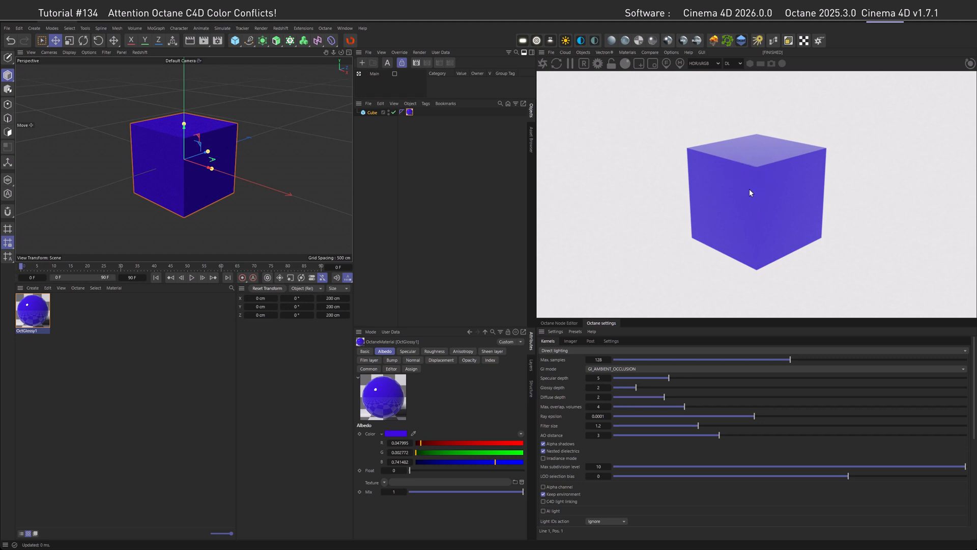
# Inspect the blue albedo colour values in the Color Chooser without changing them
pyautogui.click(371, 331)
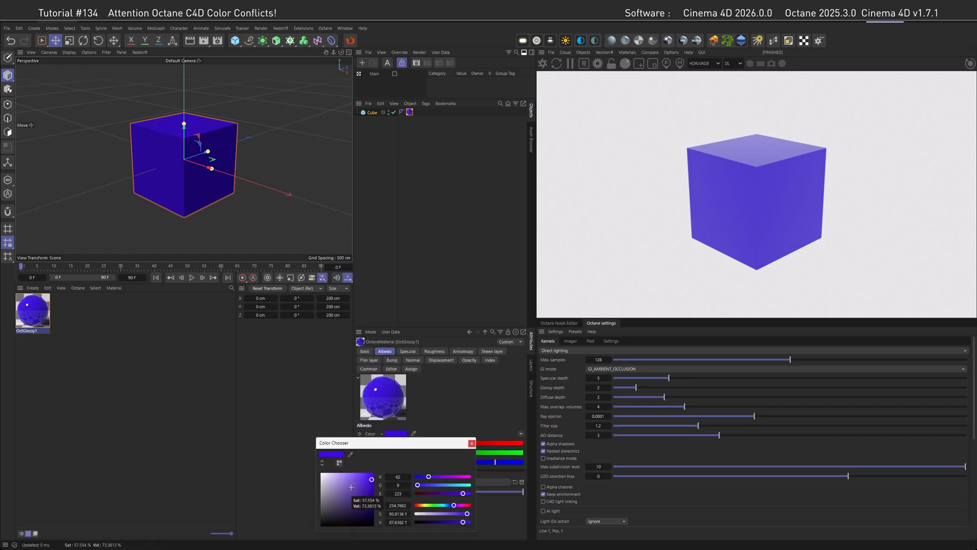
pyautogui.click(471, 443)
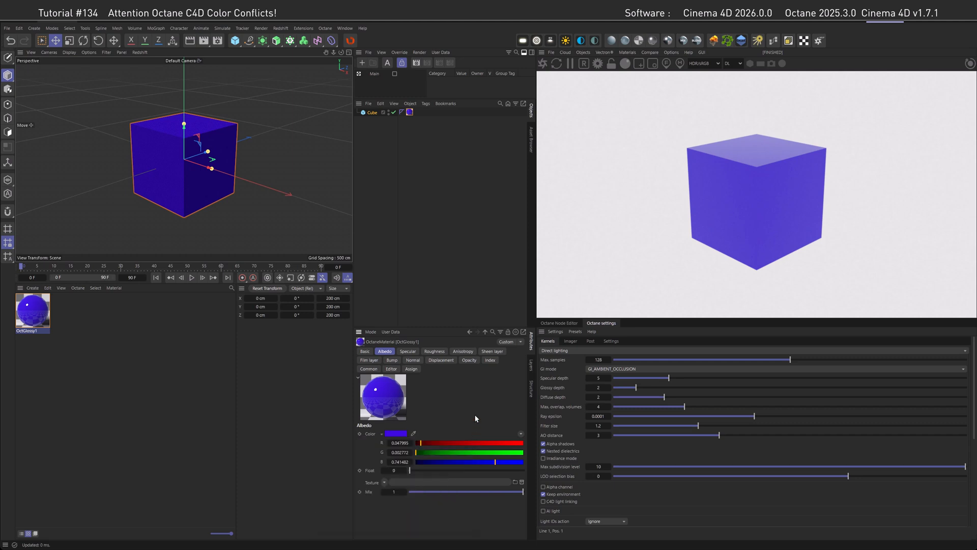
pyautogui.moveTo(475, 419)
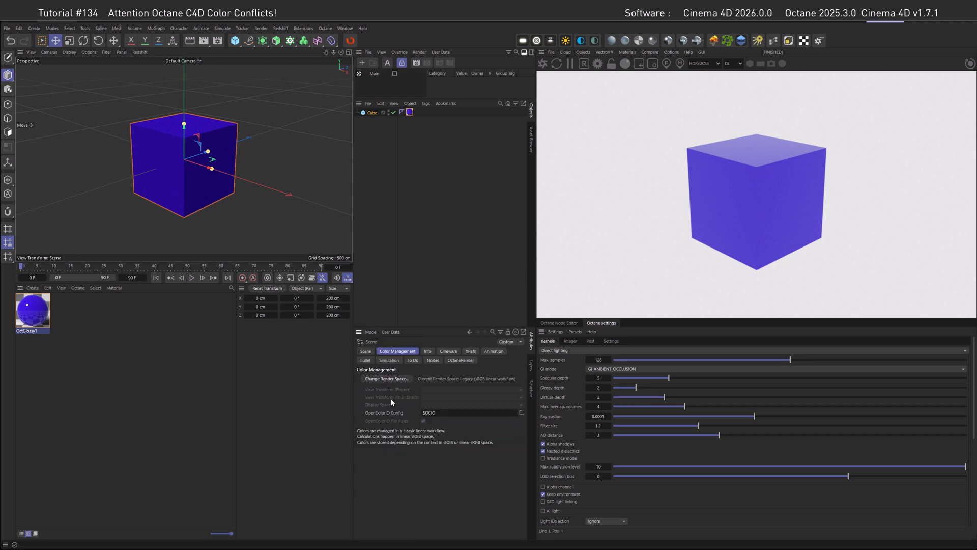
pyautogui.moveTo(388, 381)
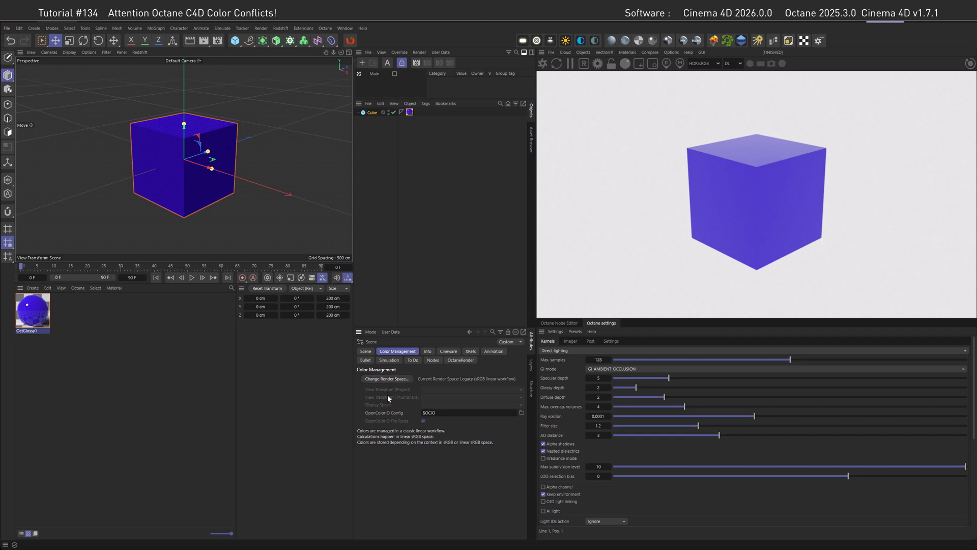
pyautogui.moveTo(377, 404)
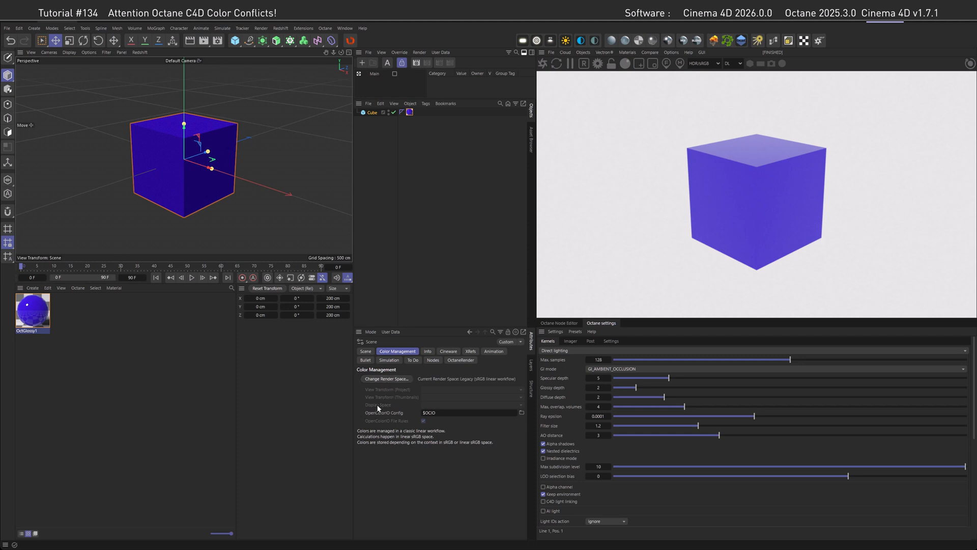
pyautogui.click(387, 379)
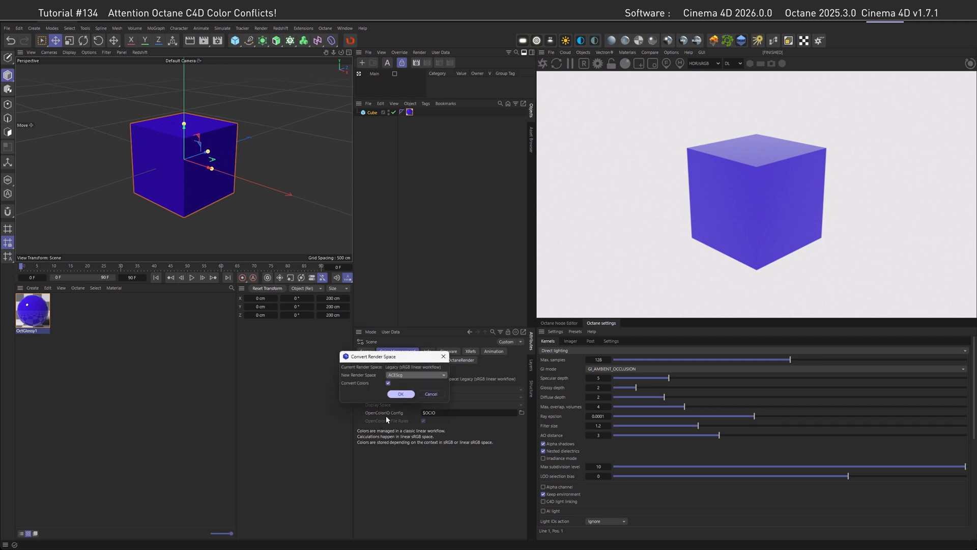
pyautogui.click(432, 394)
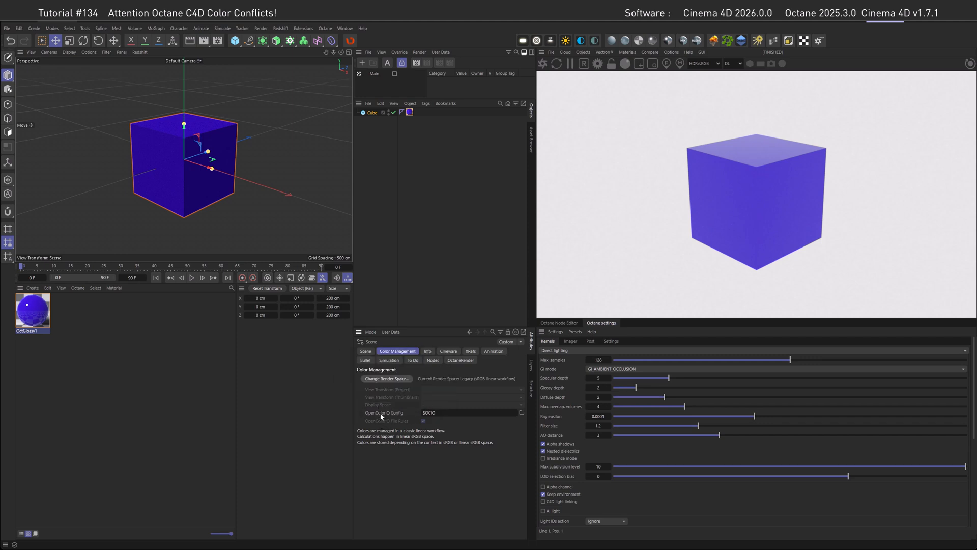
pyautogui.moveTo(379, 419)
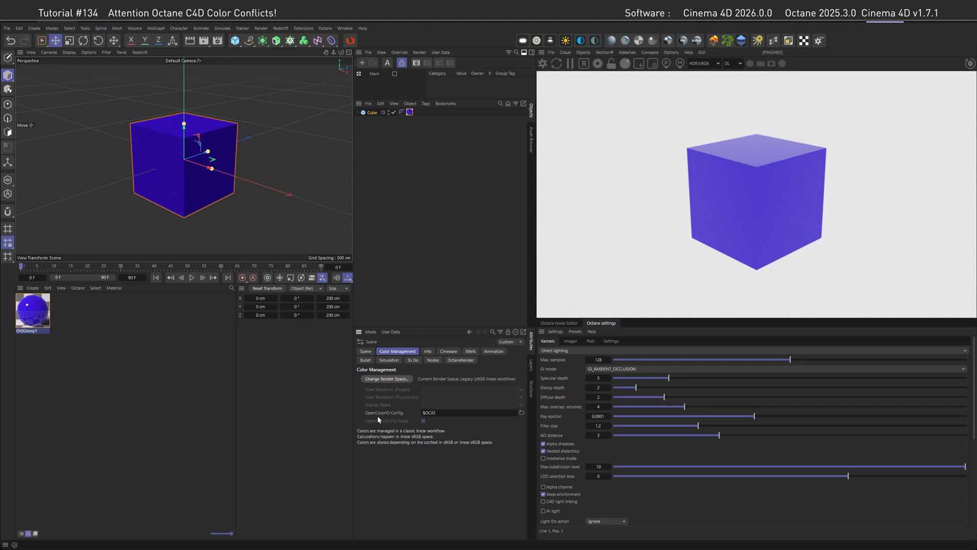
pyautogui.moveTo(454, 397)
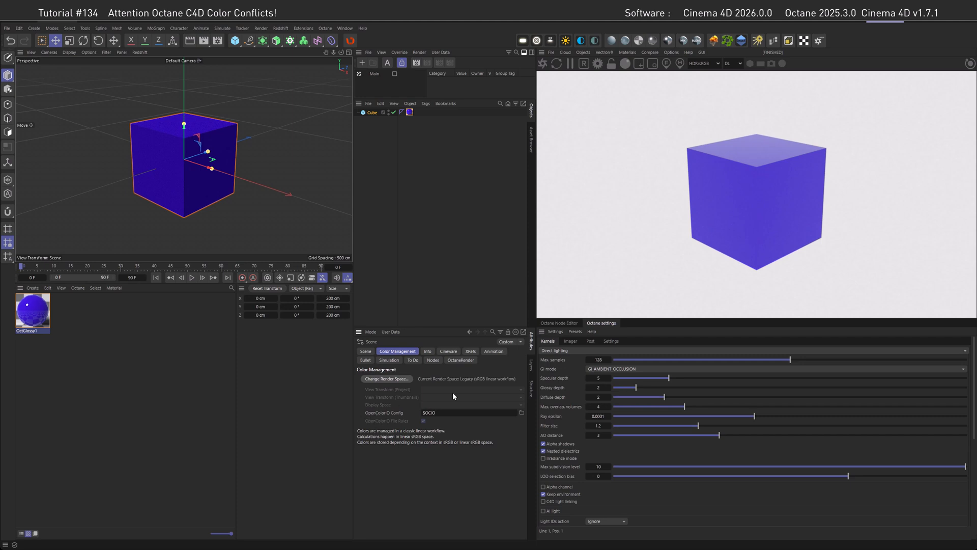
# Save the scene settings as a default preset named 'sRGB'
pyautogui.click(520, 342)
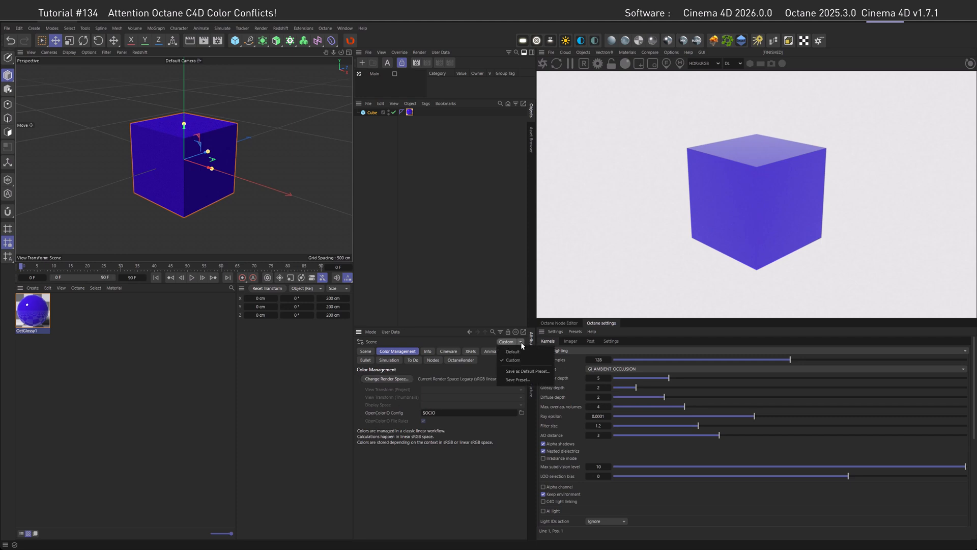
pyautogui.click(517, 379)
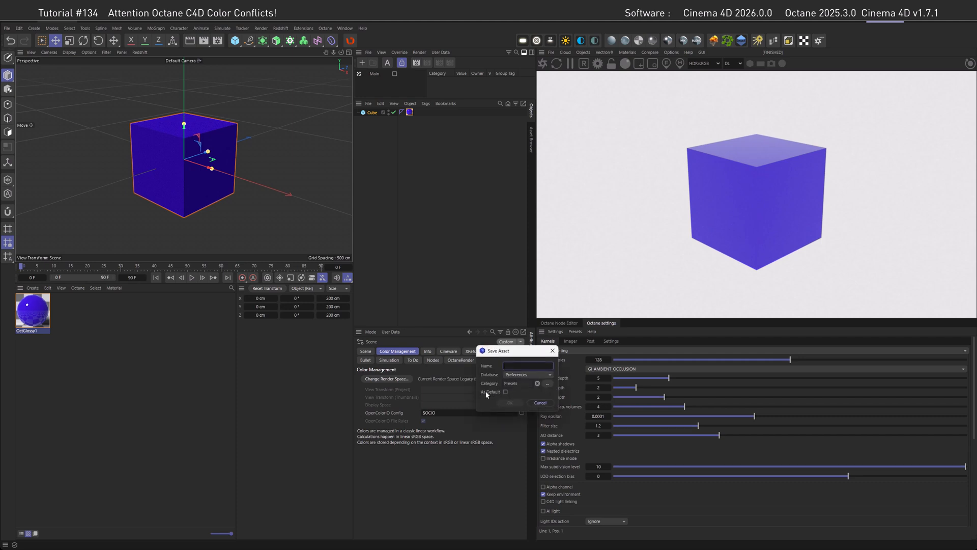
pyautogui.click(505, 391)
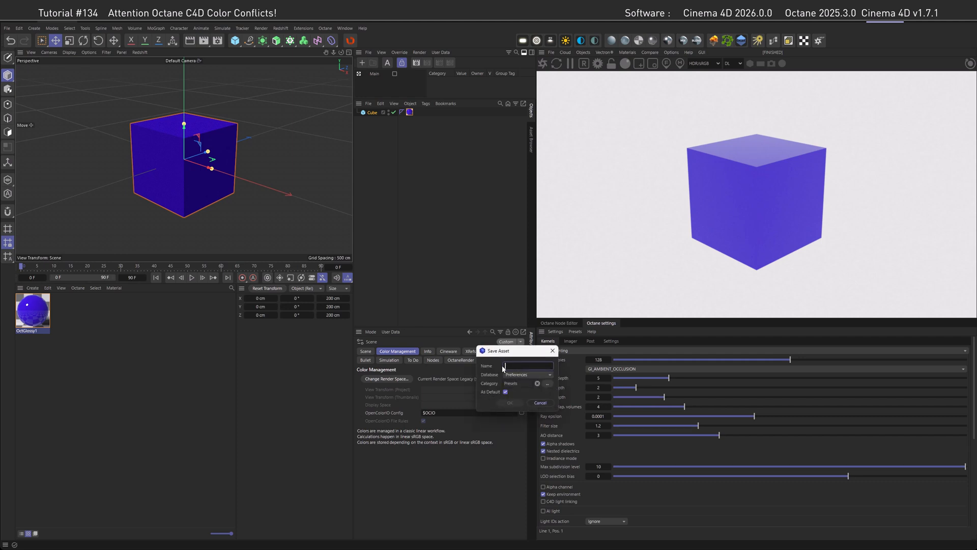
pyautogui.click(541, 403)
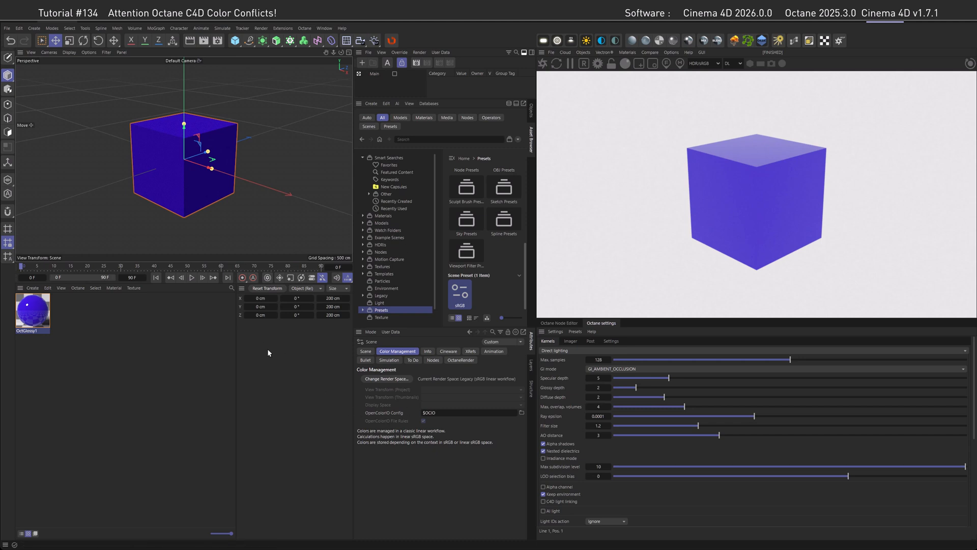
pyautogui.moveTo(280, 390)
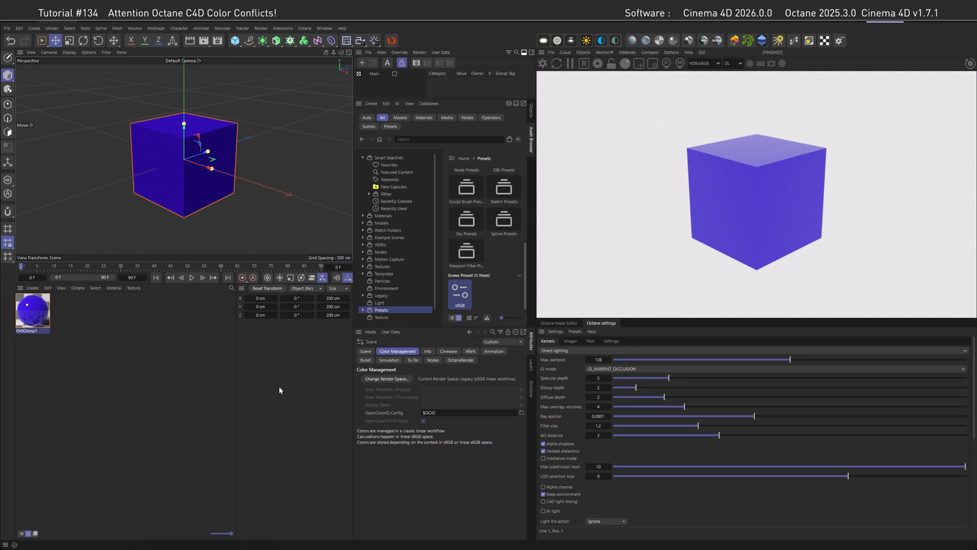
pyautogui.moveTo(313, 433)
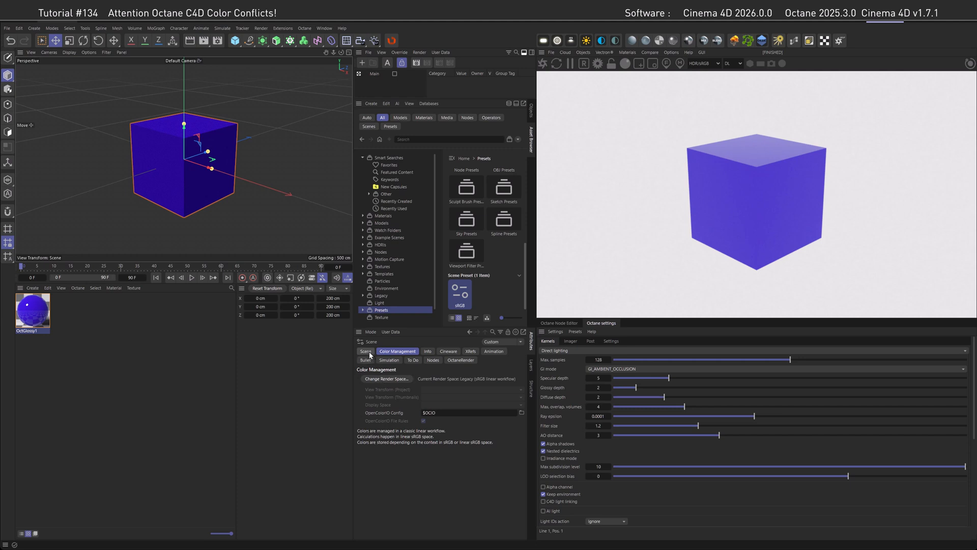
# Set the project frame rate to 25 FPS
pyautogui.click(365, 351)
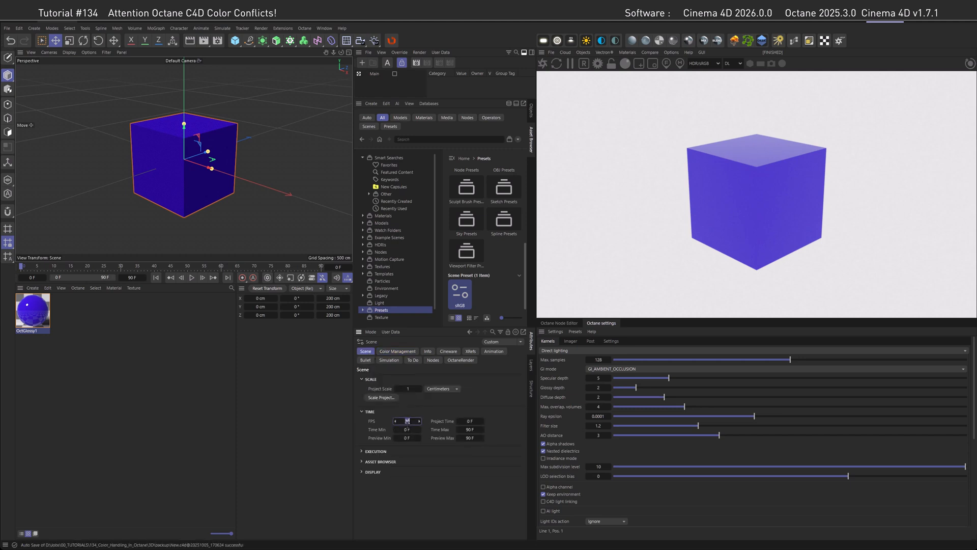
pyautogui.write('25')
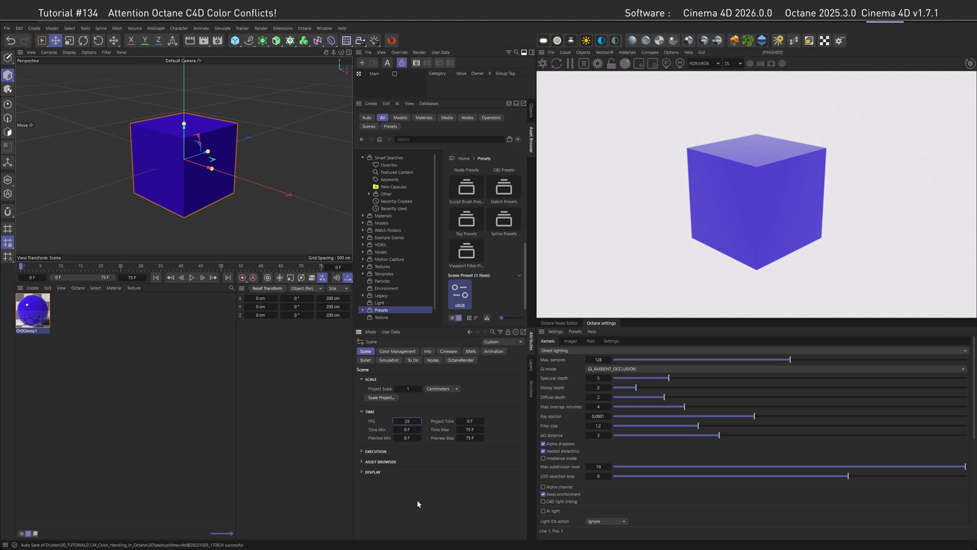
pyautogui.click(258, 41)
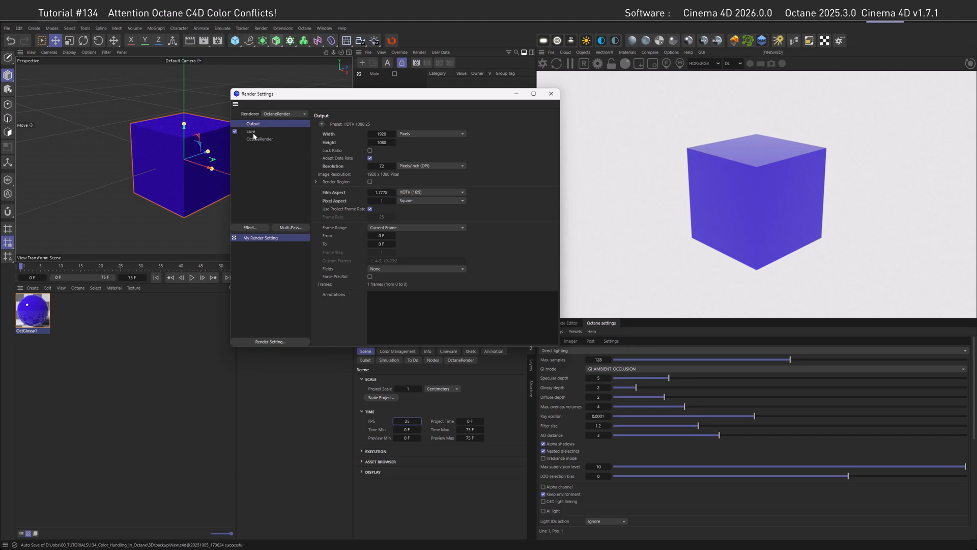
pyautogui.click(251, 131)
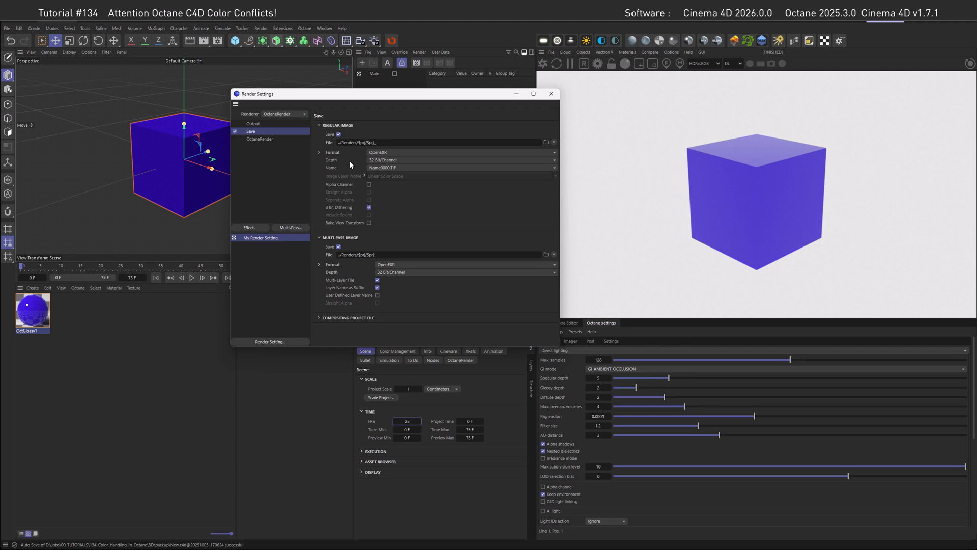
pyautogui.moveTo(552, 94)
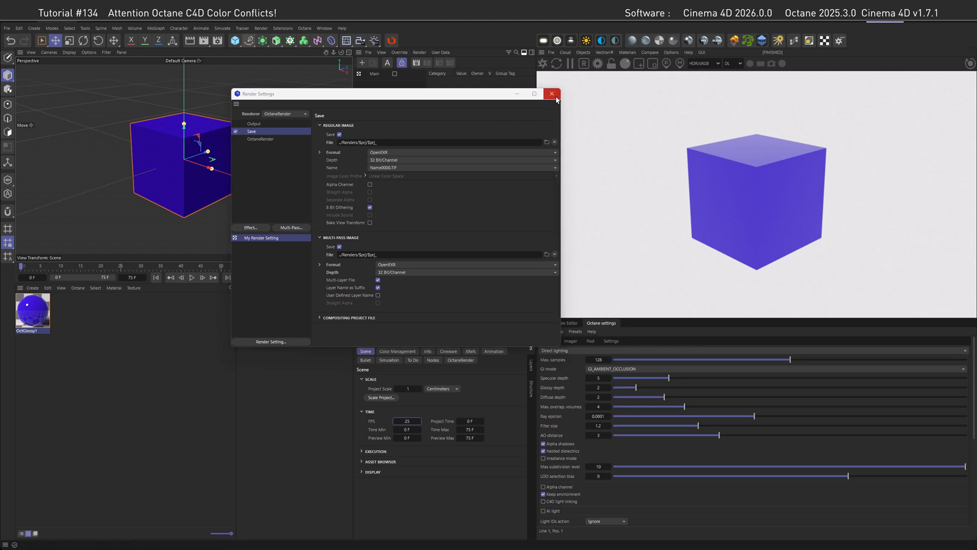
pyautogui.click(552, 94)
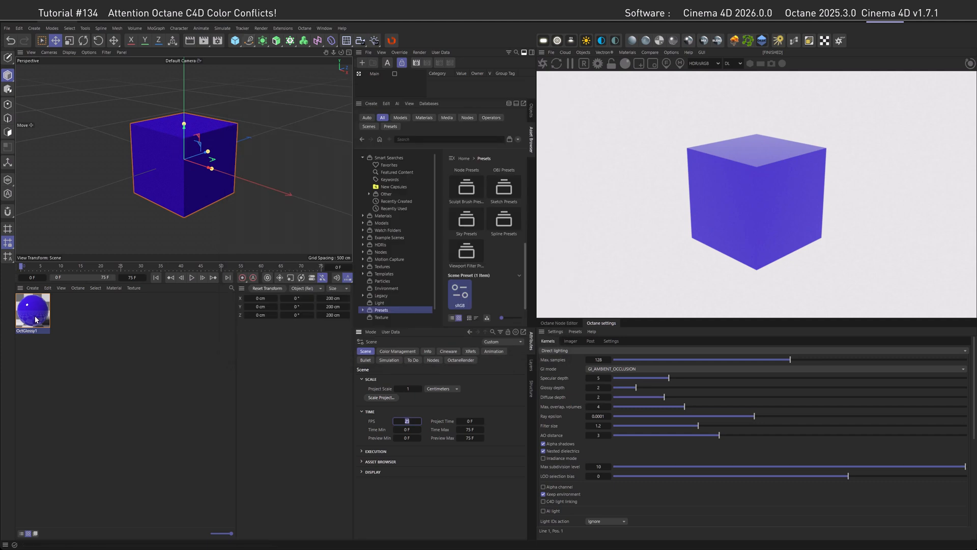
pyautogui.moveTo(99, 331)
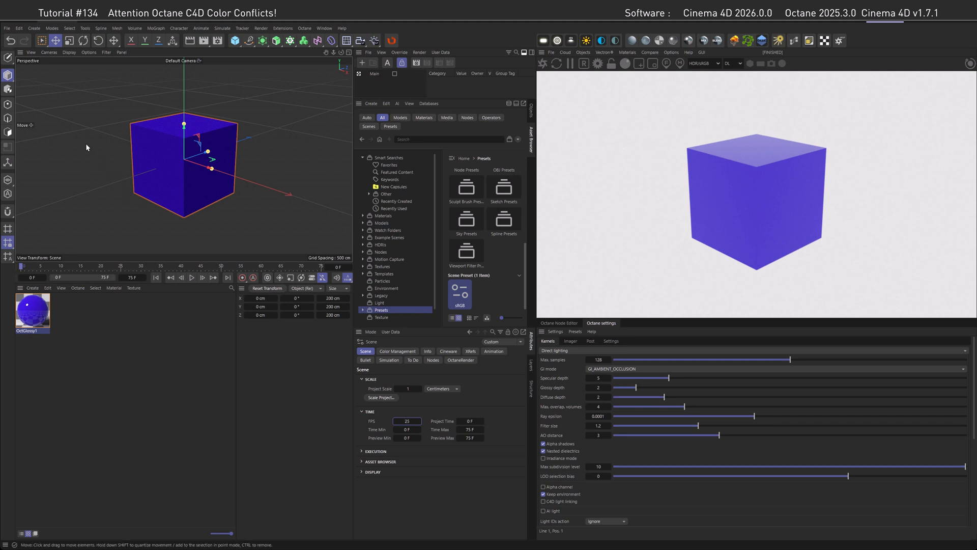
pyautogui.click(19, 28)
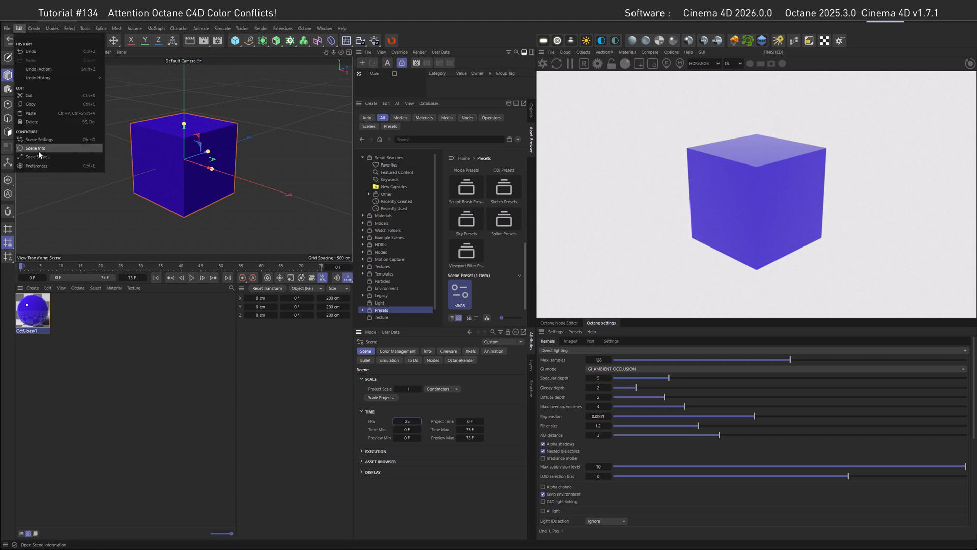
pyautogui.click(37, 166)
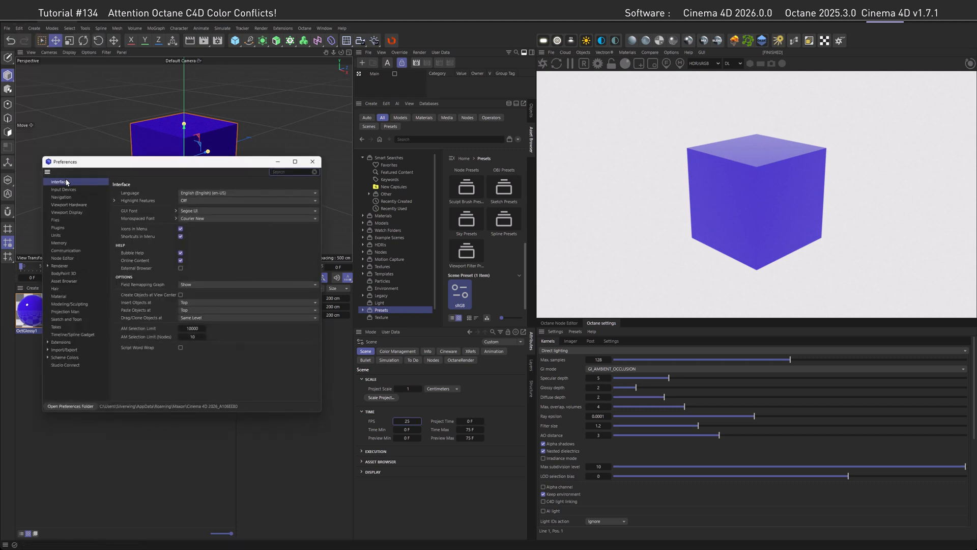
pyautogui.click(54, 220)
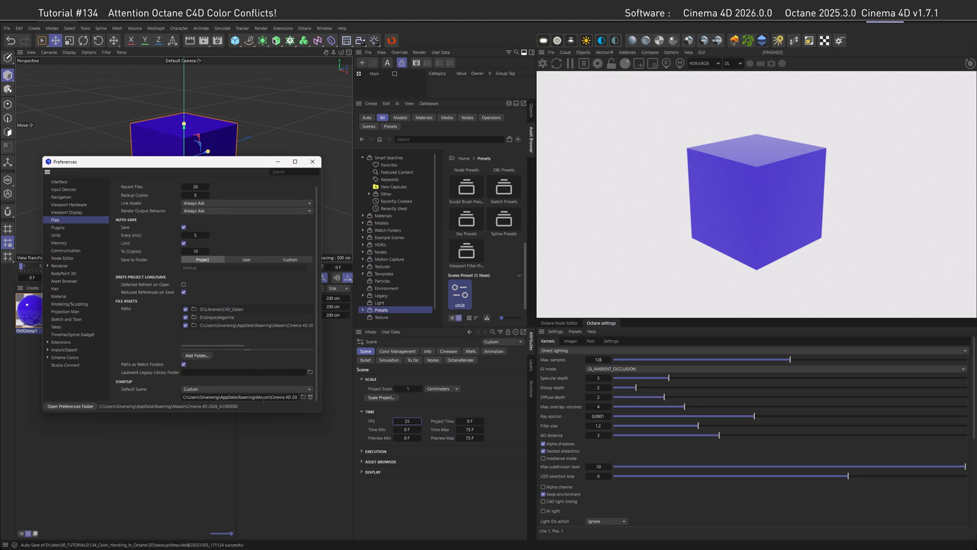
pyautogui.moveTo(287, 185)
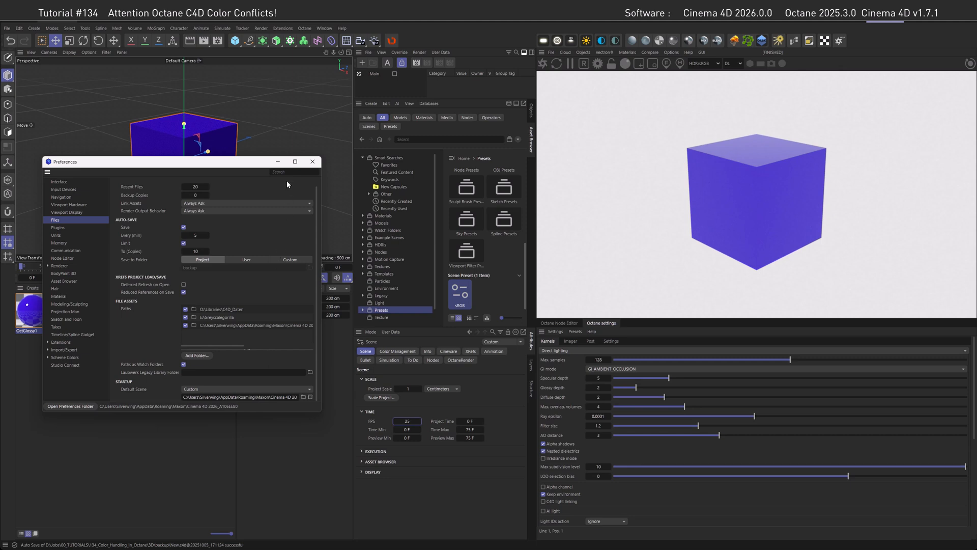
pyautogui.click(5, 28)
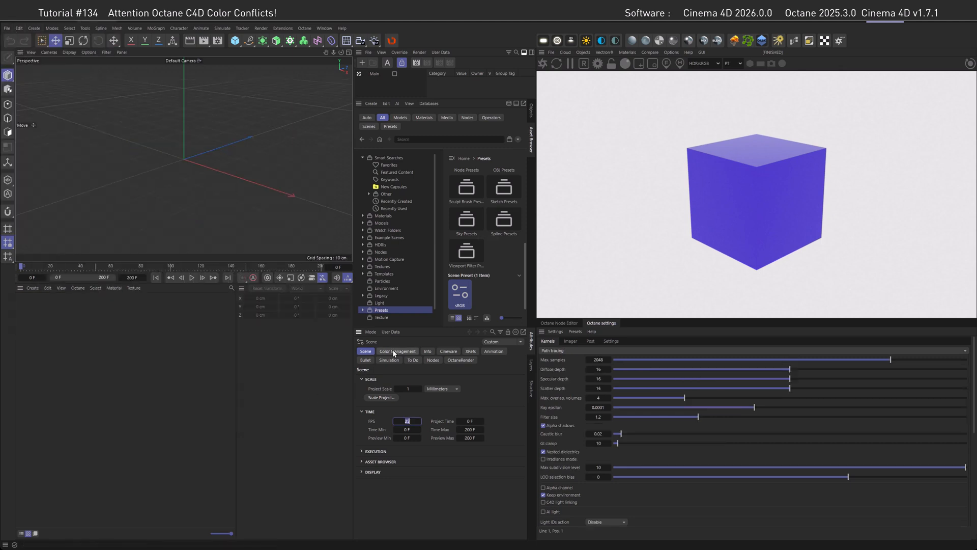
# View the new scene's Color Management tab showing Legacy sRGB linear workflow
pyautogui.click(397, 351)
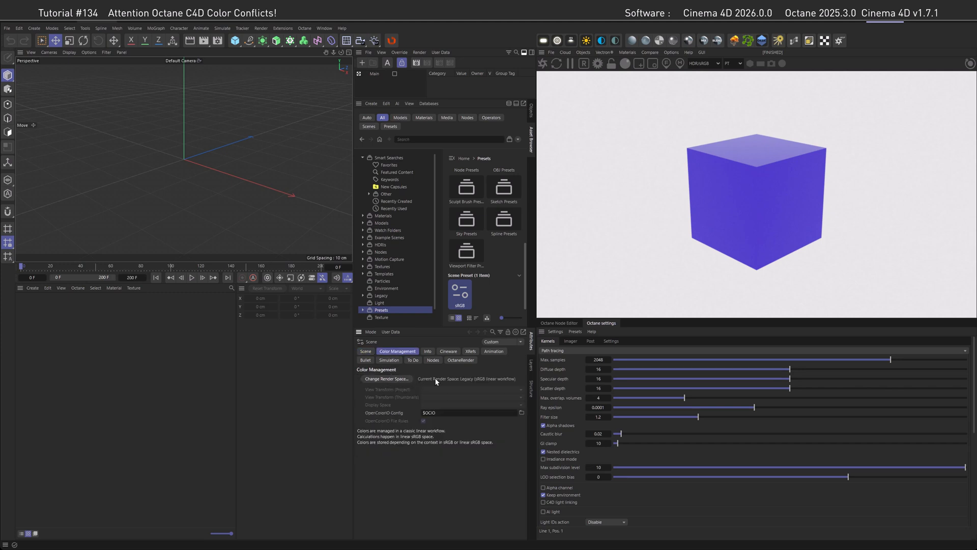
pyautogui.moveTo(495, 386)
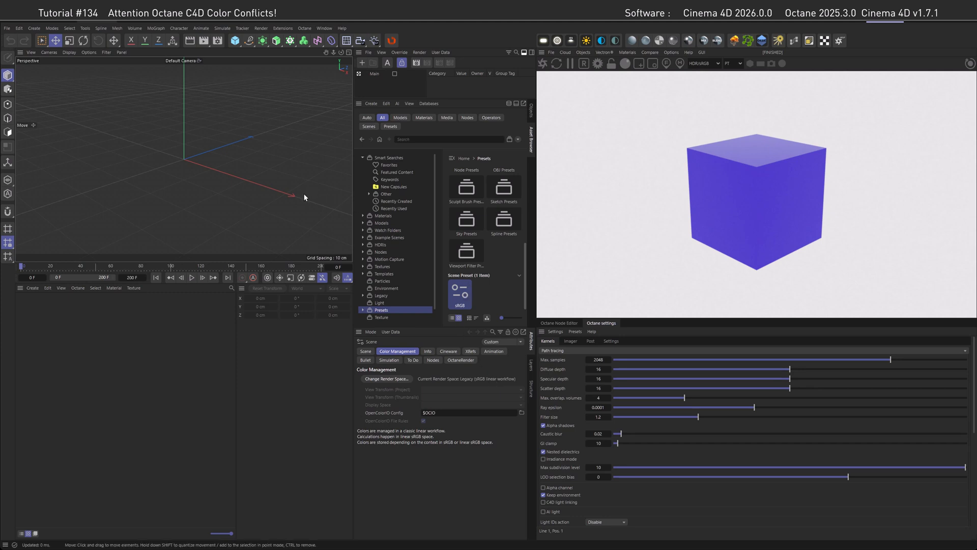
pyautogui.moveTo(307, 200)
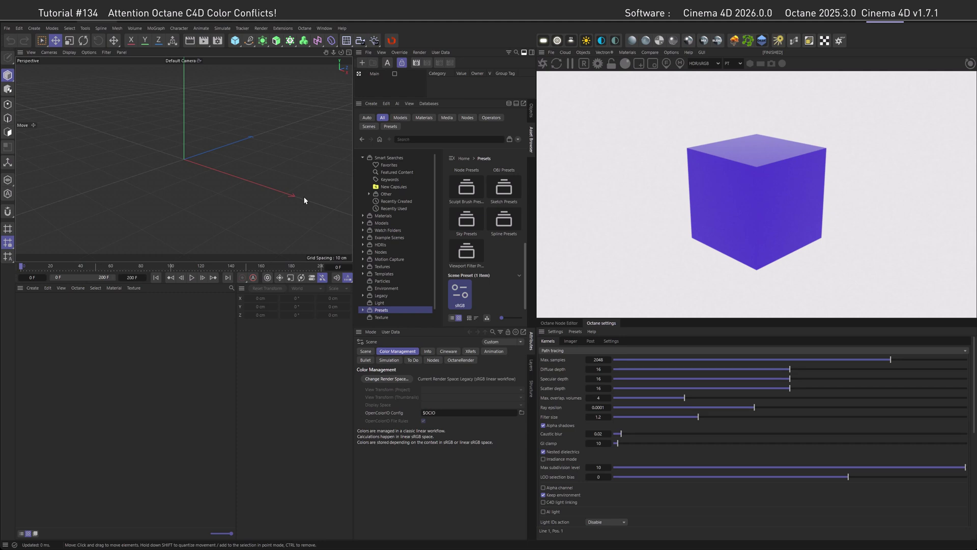
pyautogui.moveTo(308, 198)
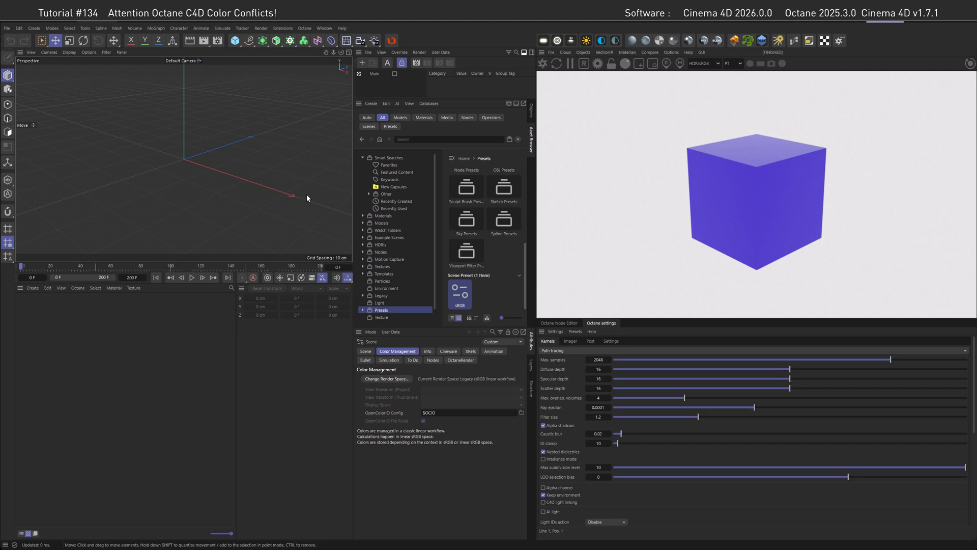